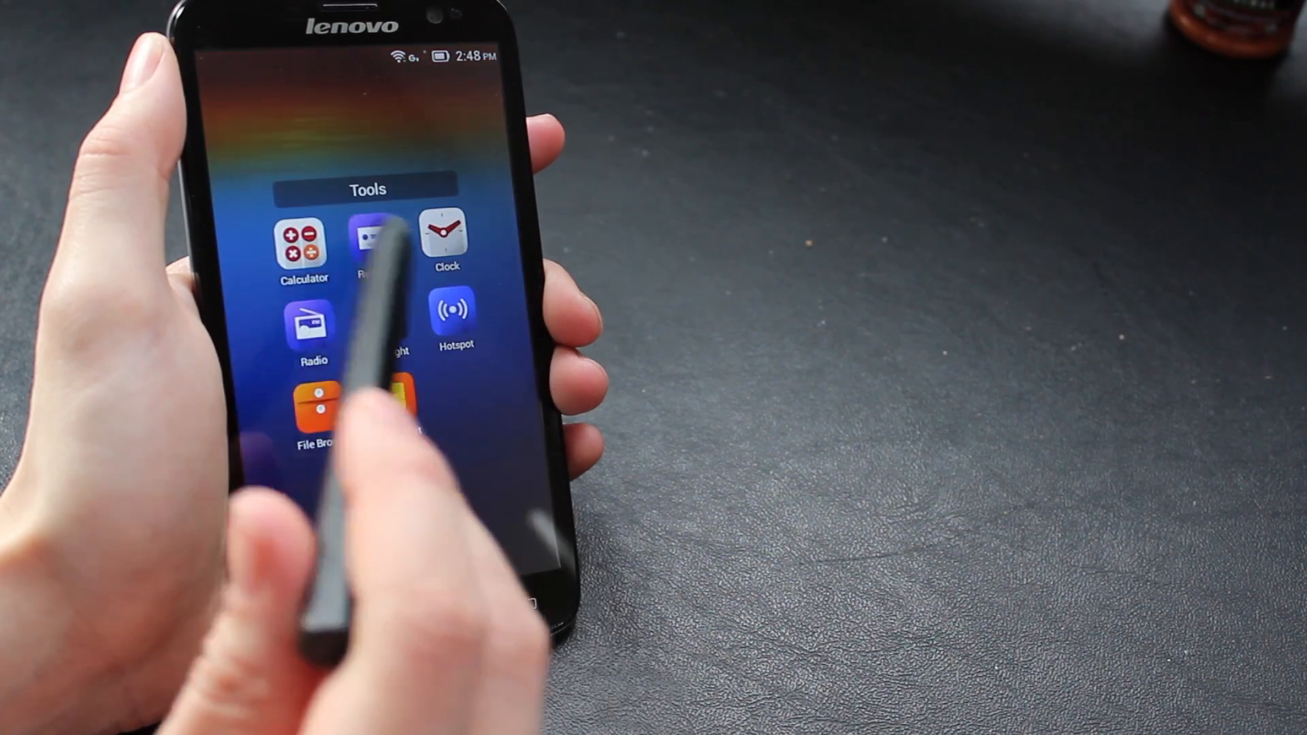
Step: Close the Tools folder, return to the clock-widget home screen and bring up the power menu
left_click(302, 243)
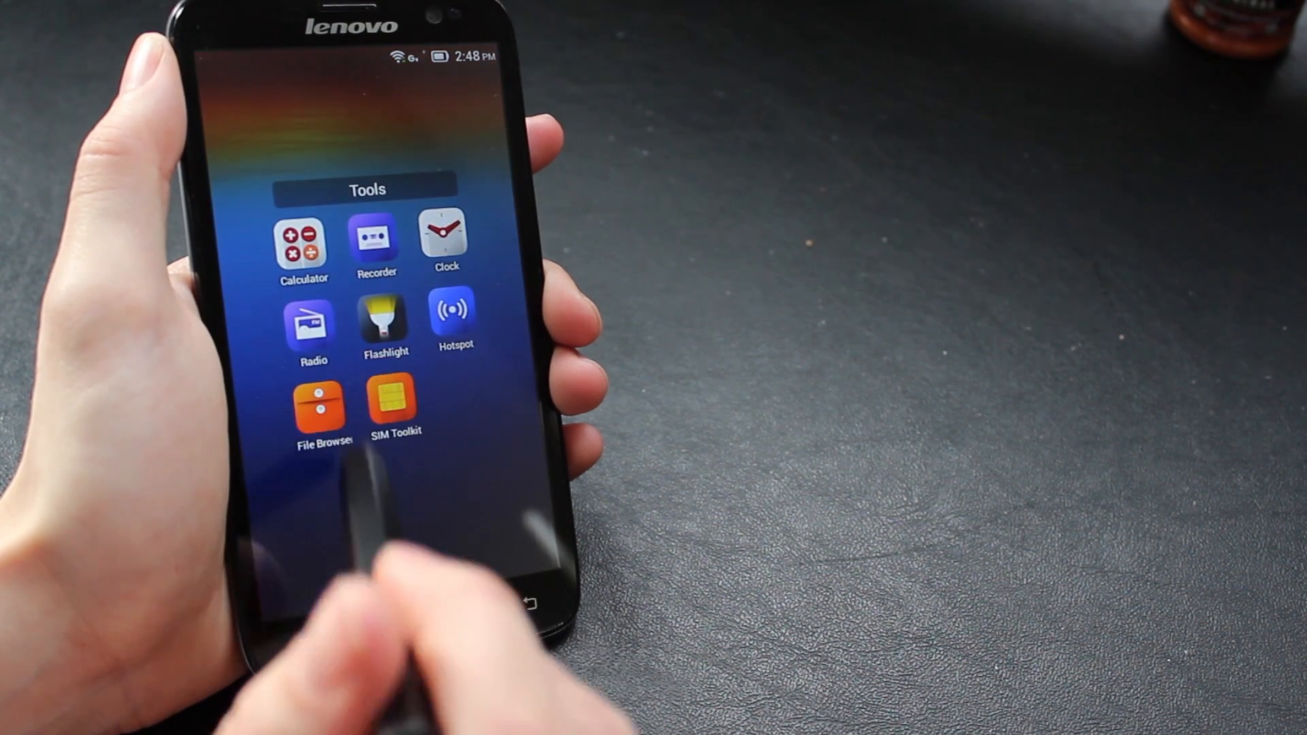
left_click(318, 412)
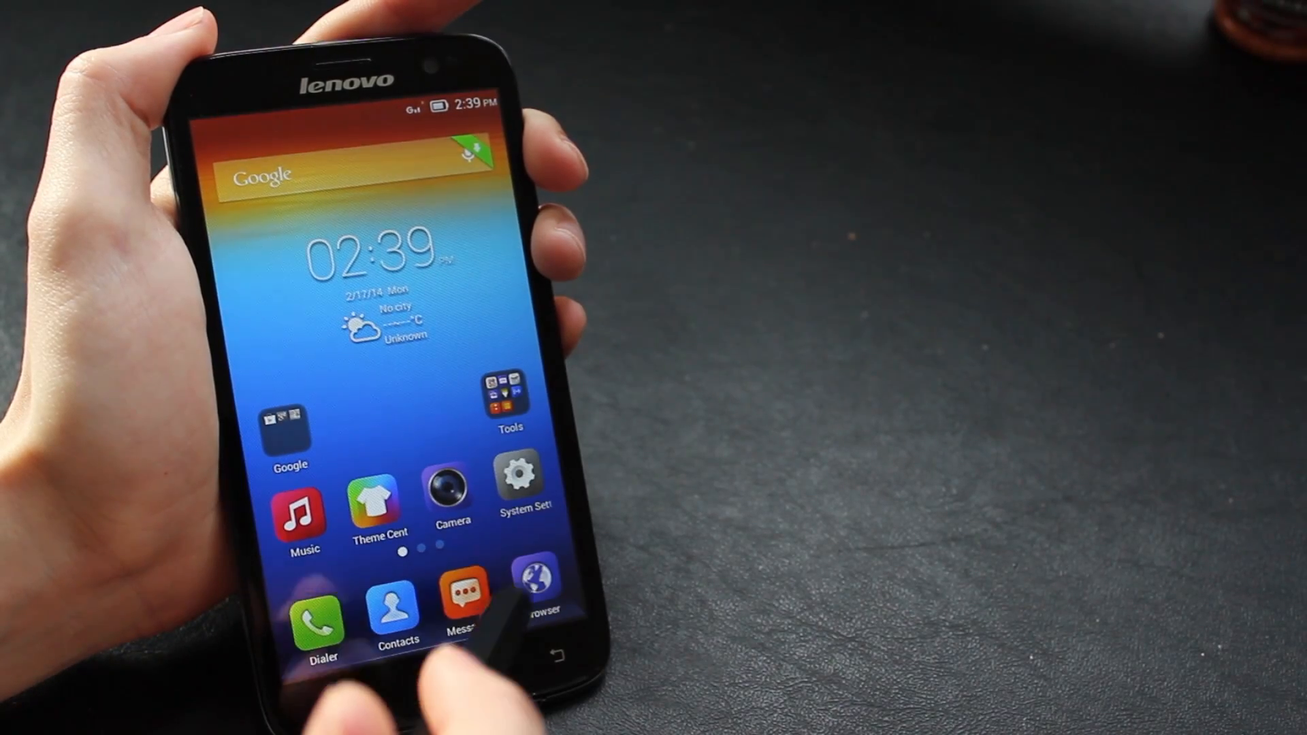
left_click(506, 389)
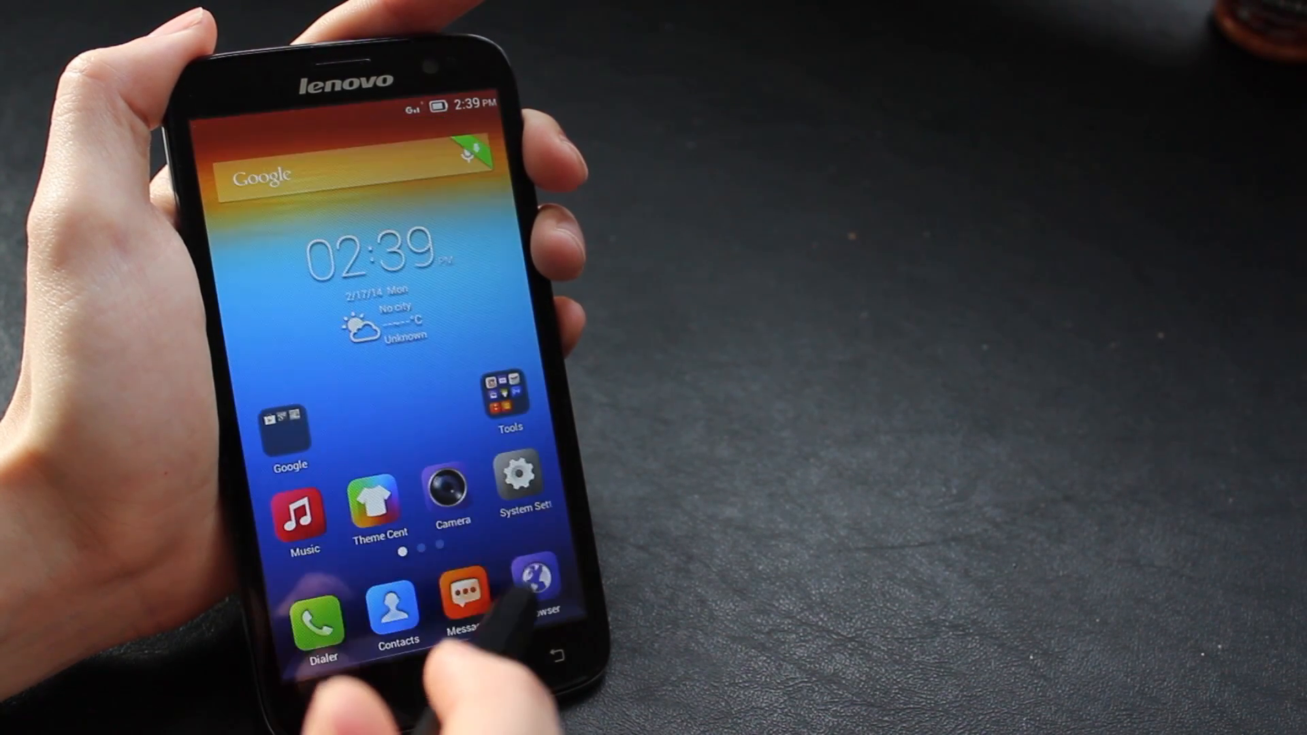
scroll("left", 3)
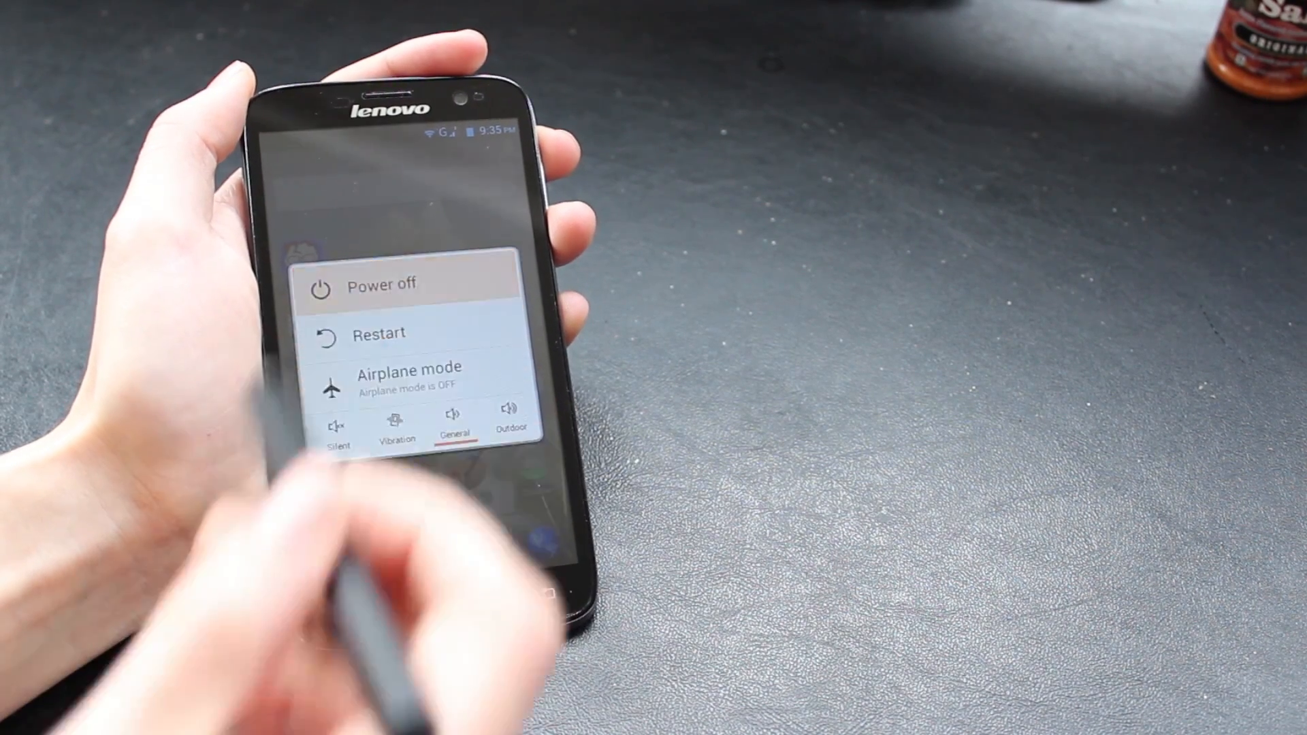
Step: Choose Power off in the power menu and confirm the shutdown with OK
left_click(382, 284)
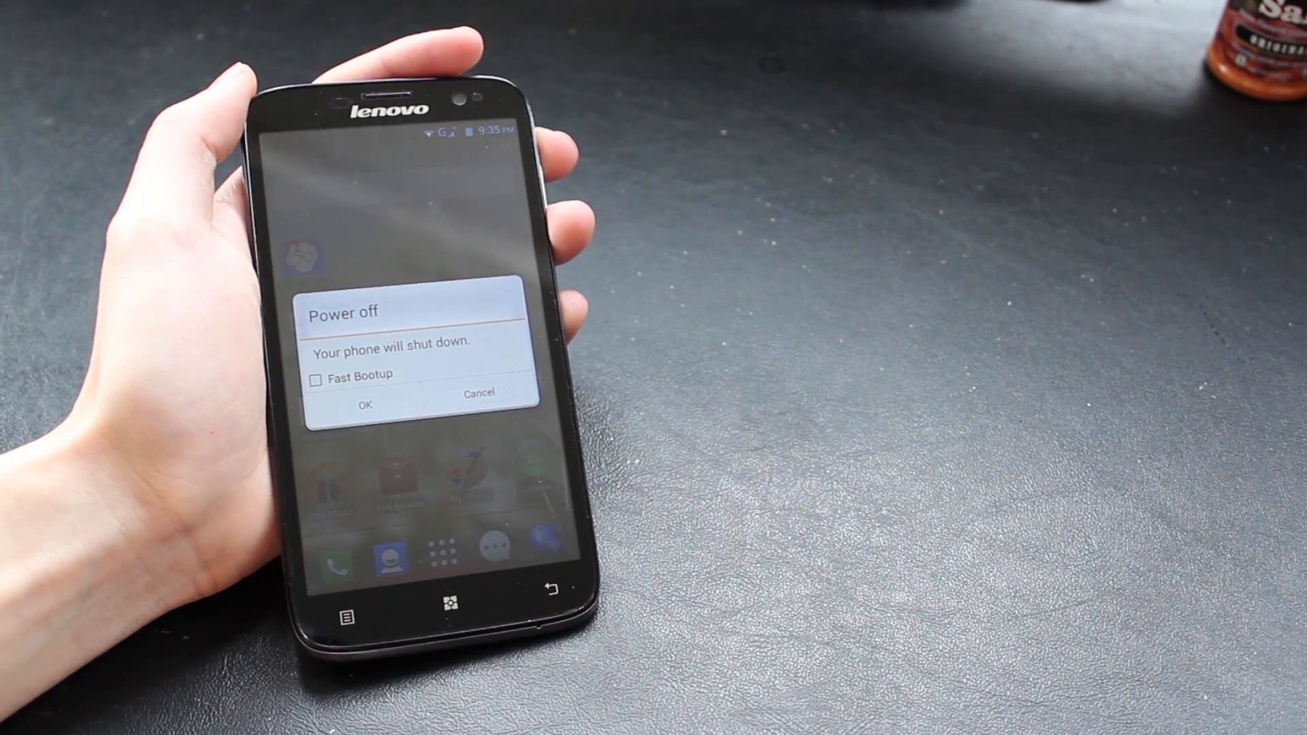
left_click(365, 403)
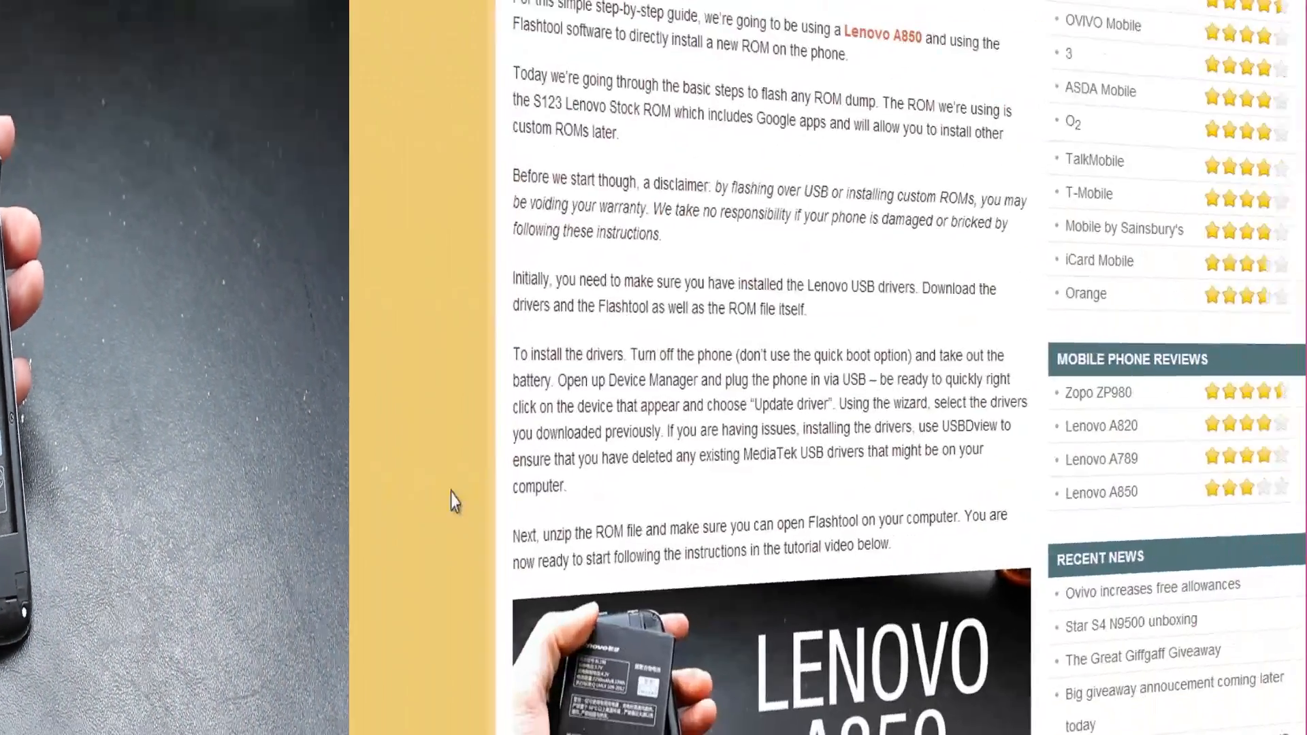
Step: Scroll the tutorial page to the topic list and Flashtool, ROM and USBDview download links
scroll("down", 3)
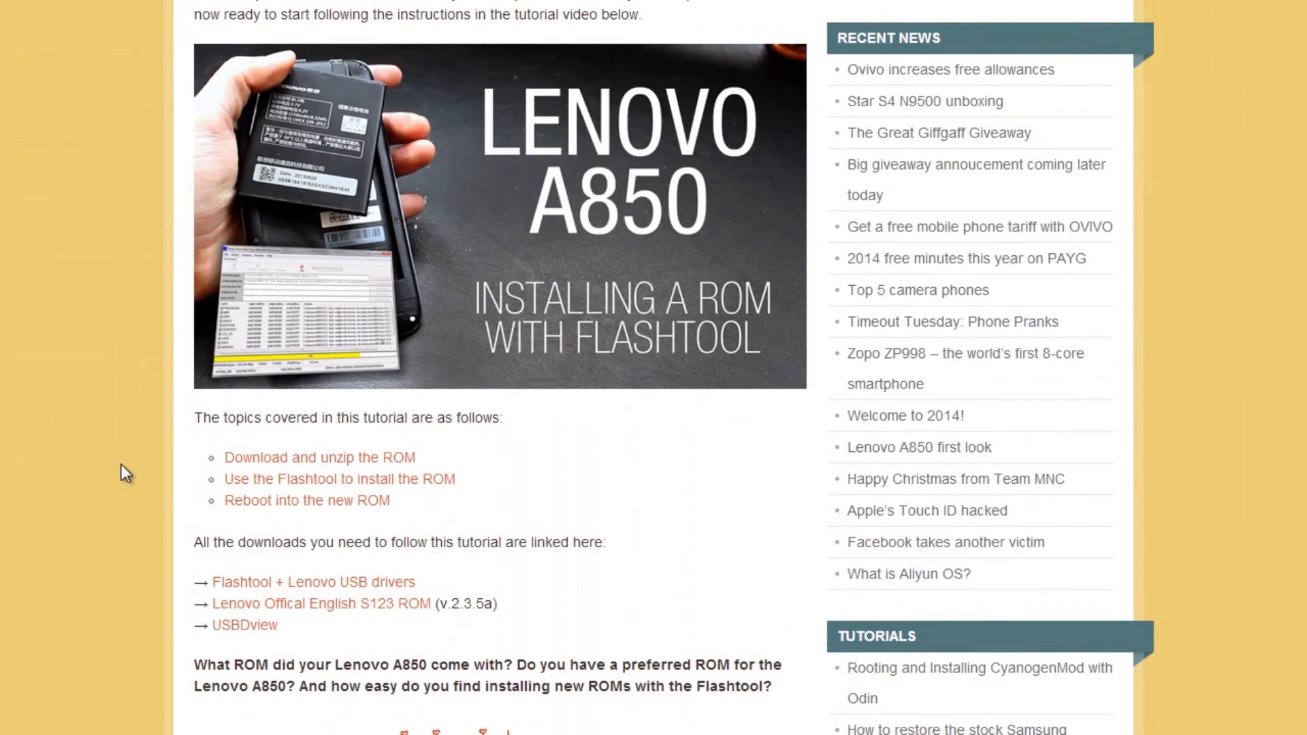
mouse_move(242, 484)
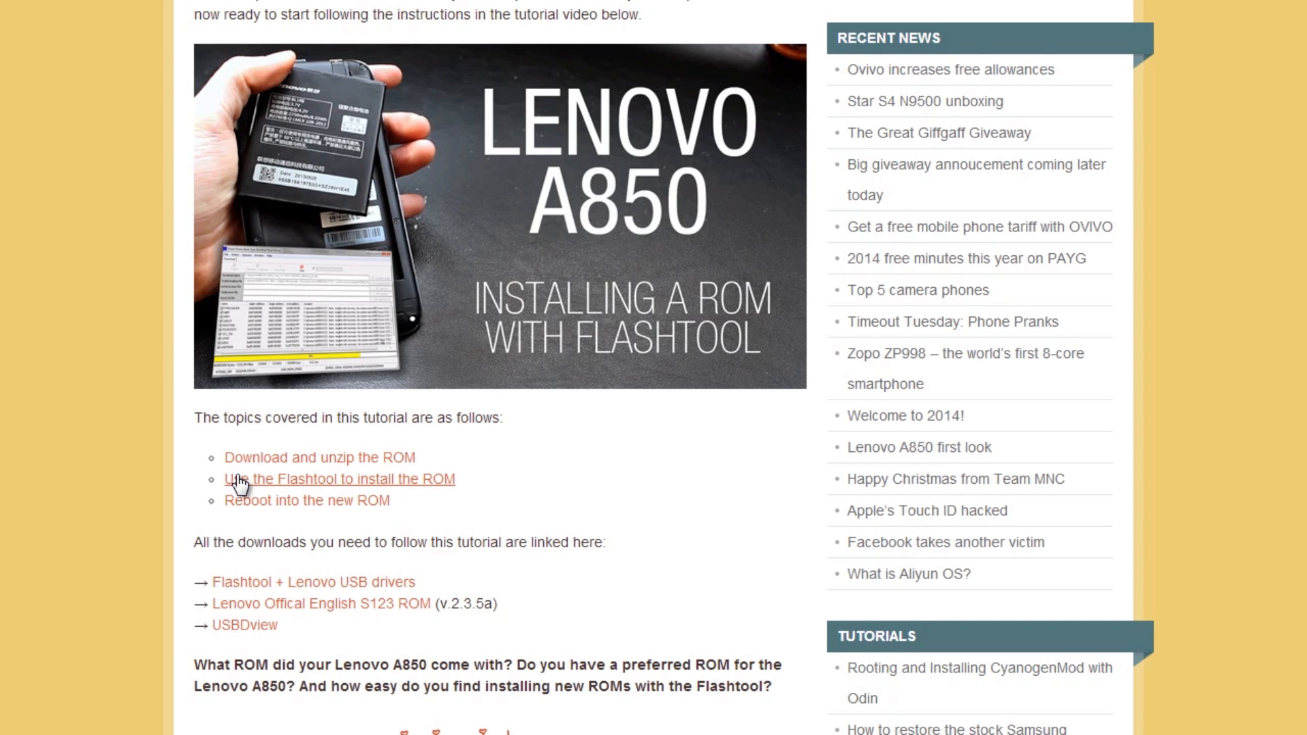
mouse_move(337, 581)
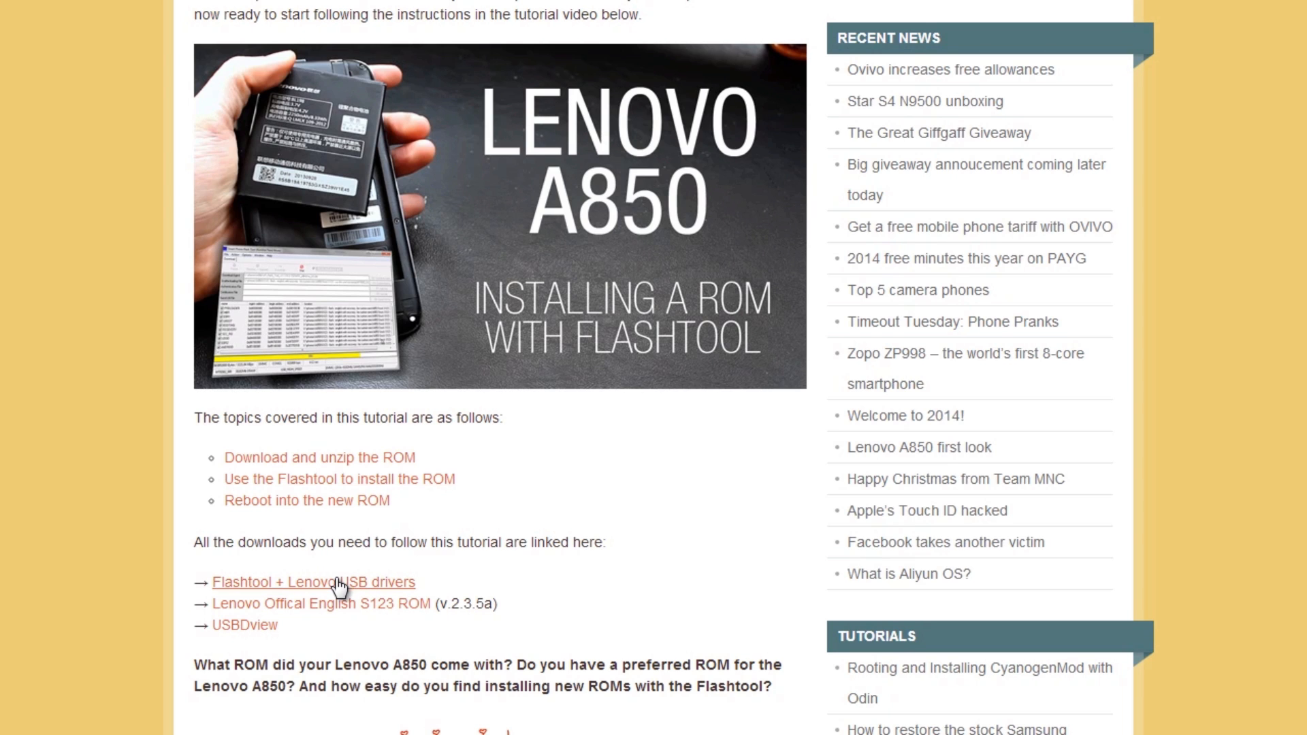
mouse_move(536, 559)
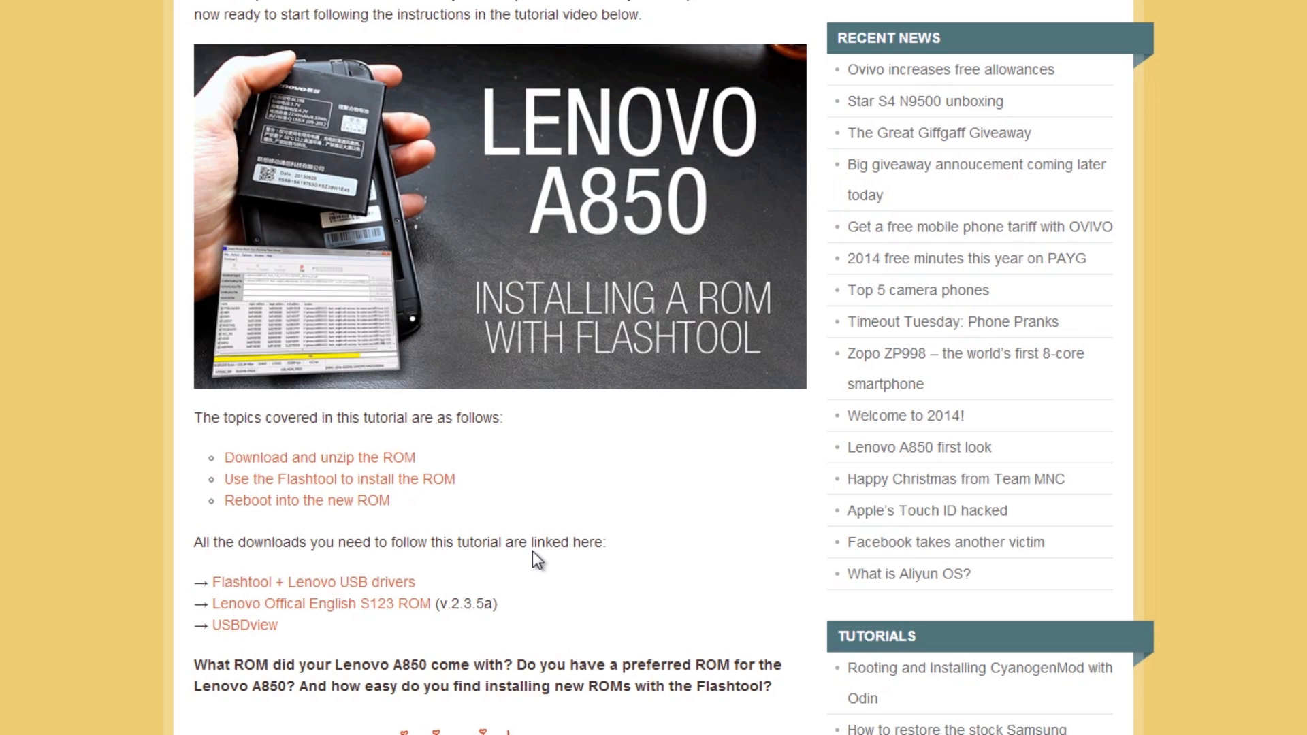
mouse_move(408, 596)
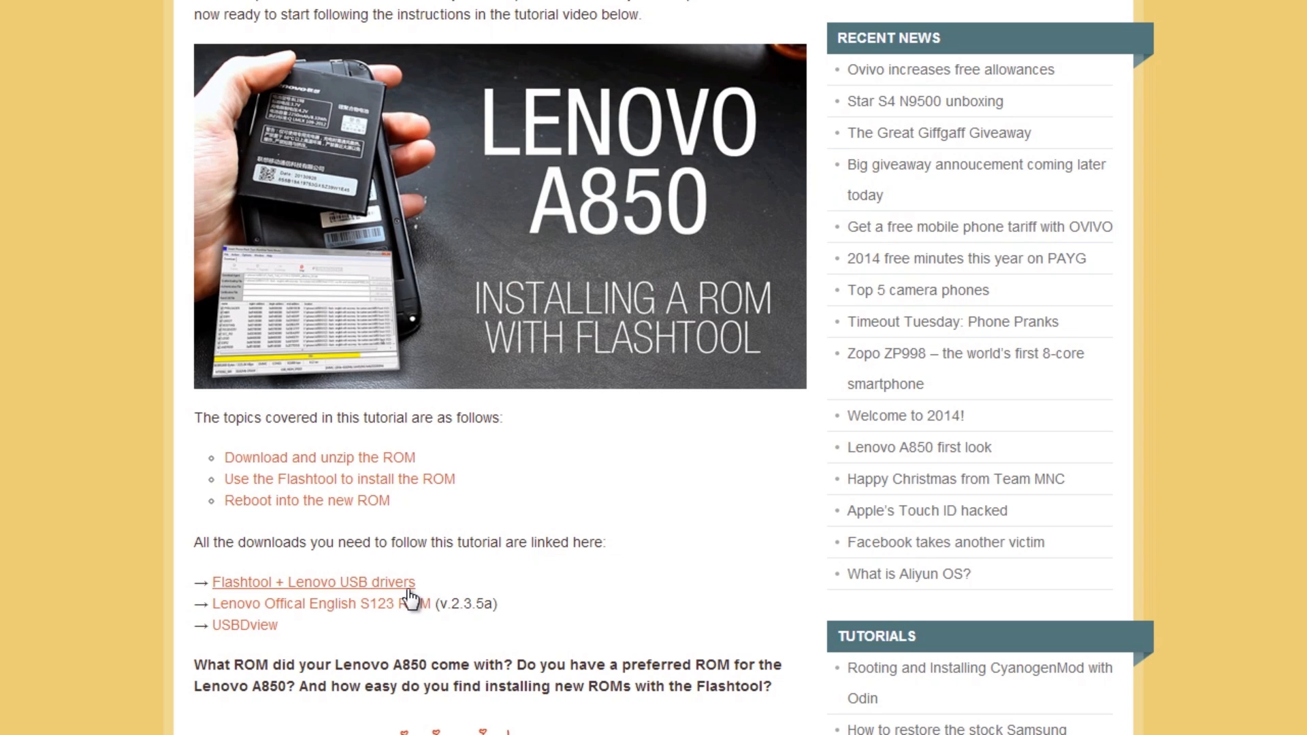
mouse_move(571, 574)
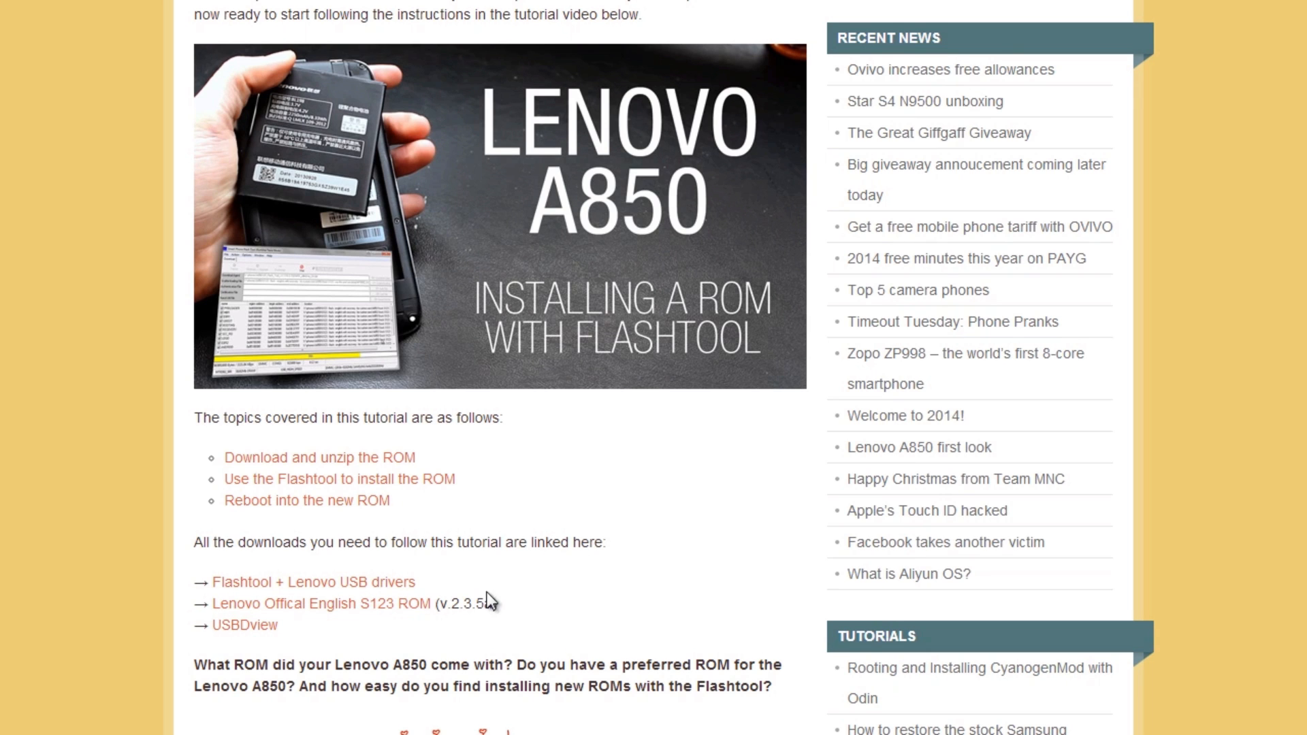
mouse_move(423, 678)
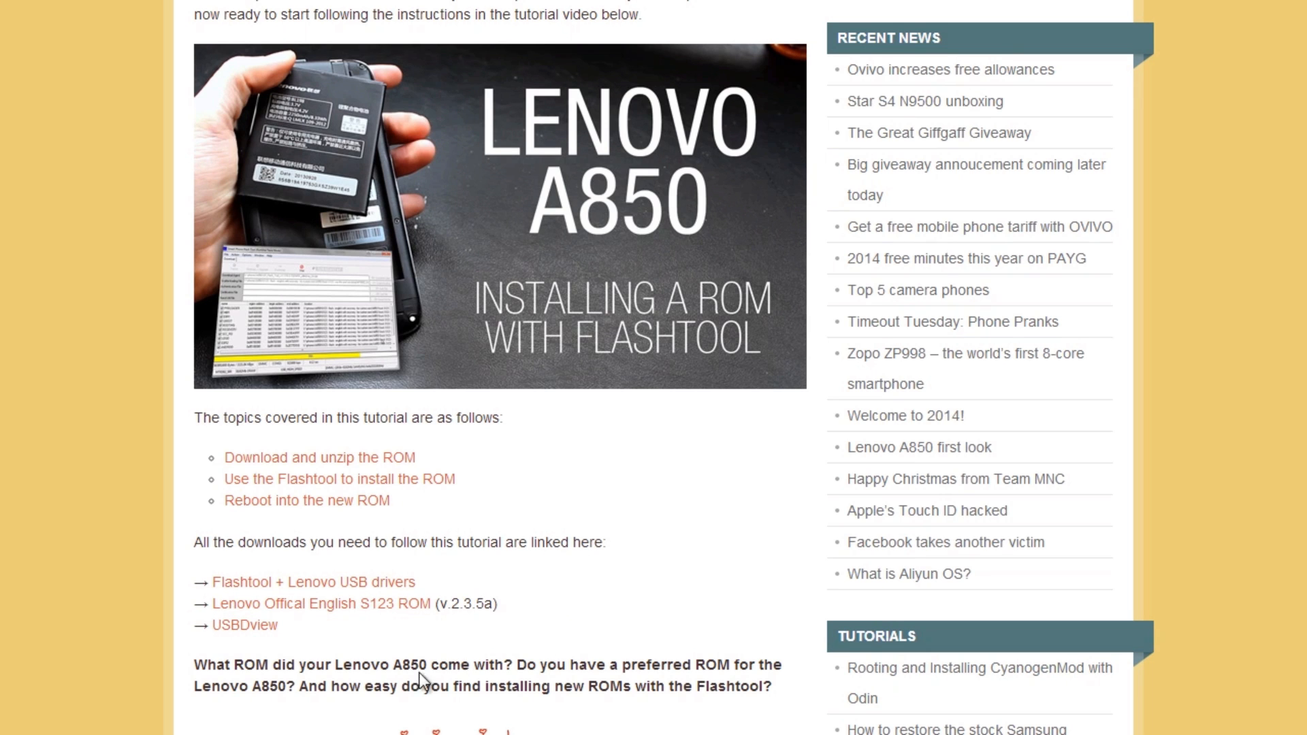
mouse_move(408, 621)
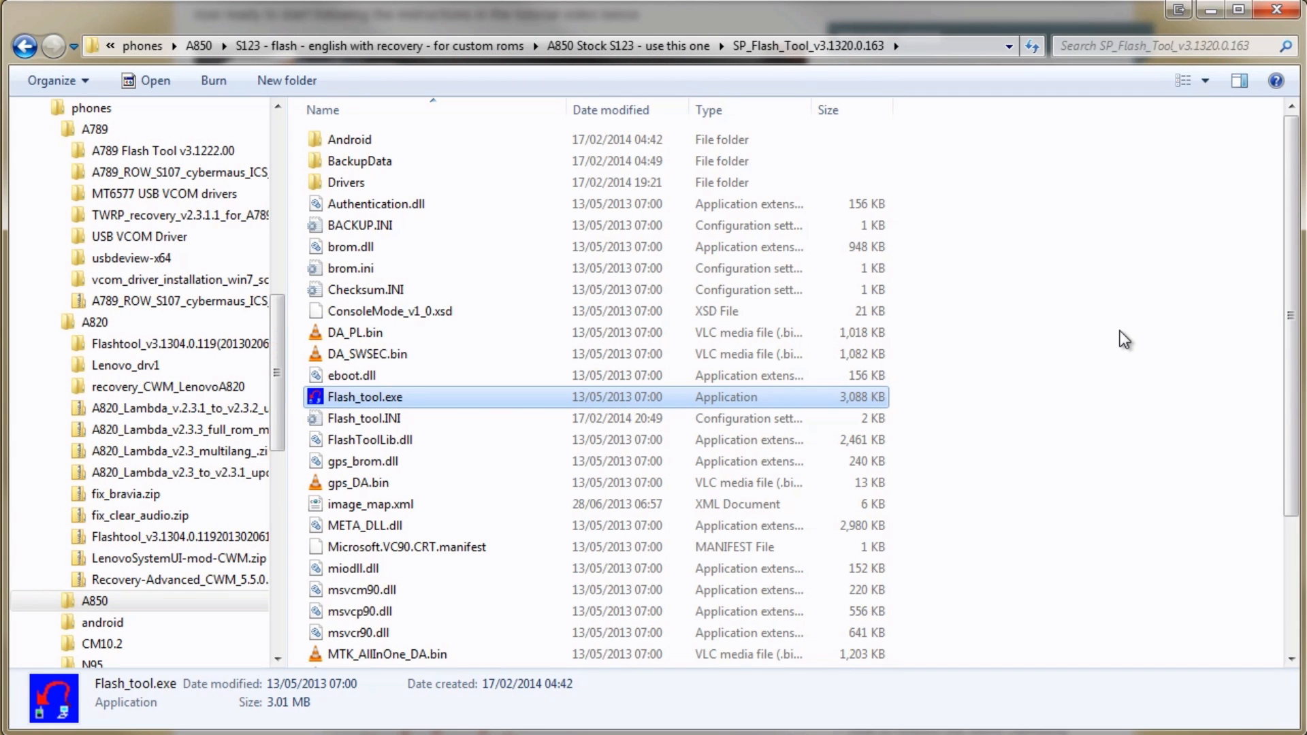
mouse_move(961, 359)
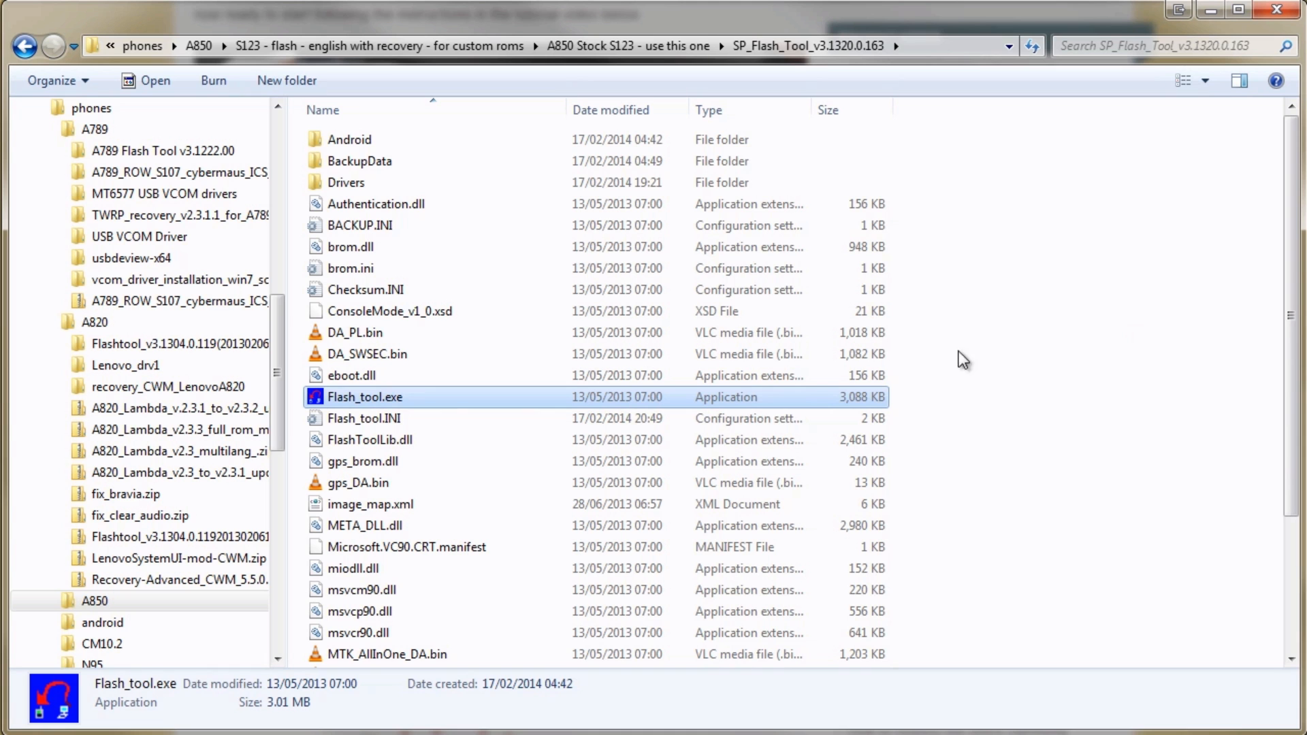
Step: Launch Flash_tool.exe from the SP_Flash_Tool folder
double_click(365, 396)
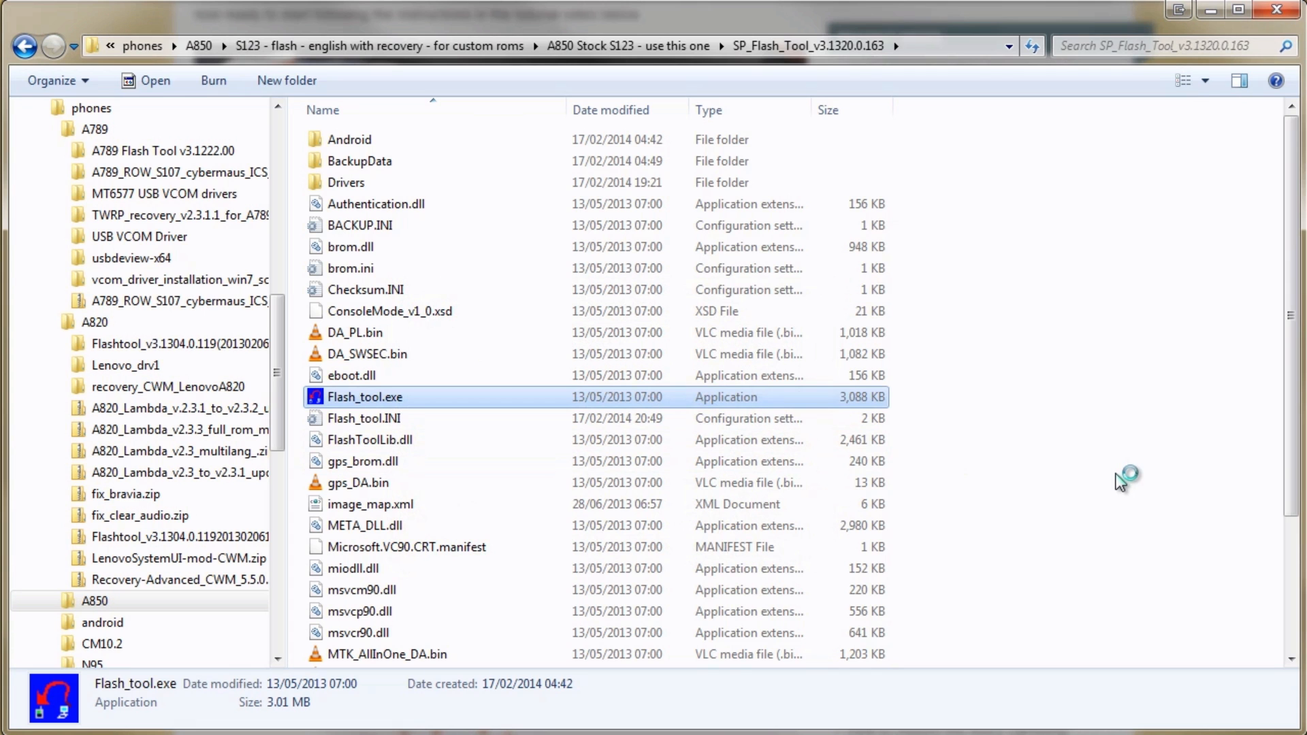
double_click(365, 396)
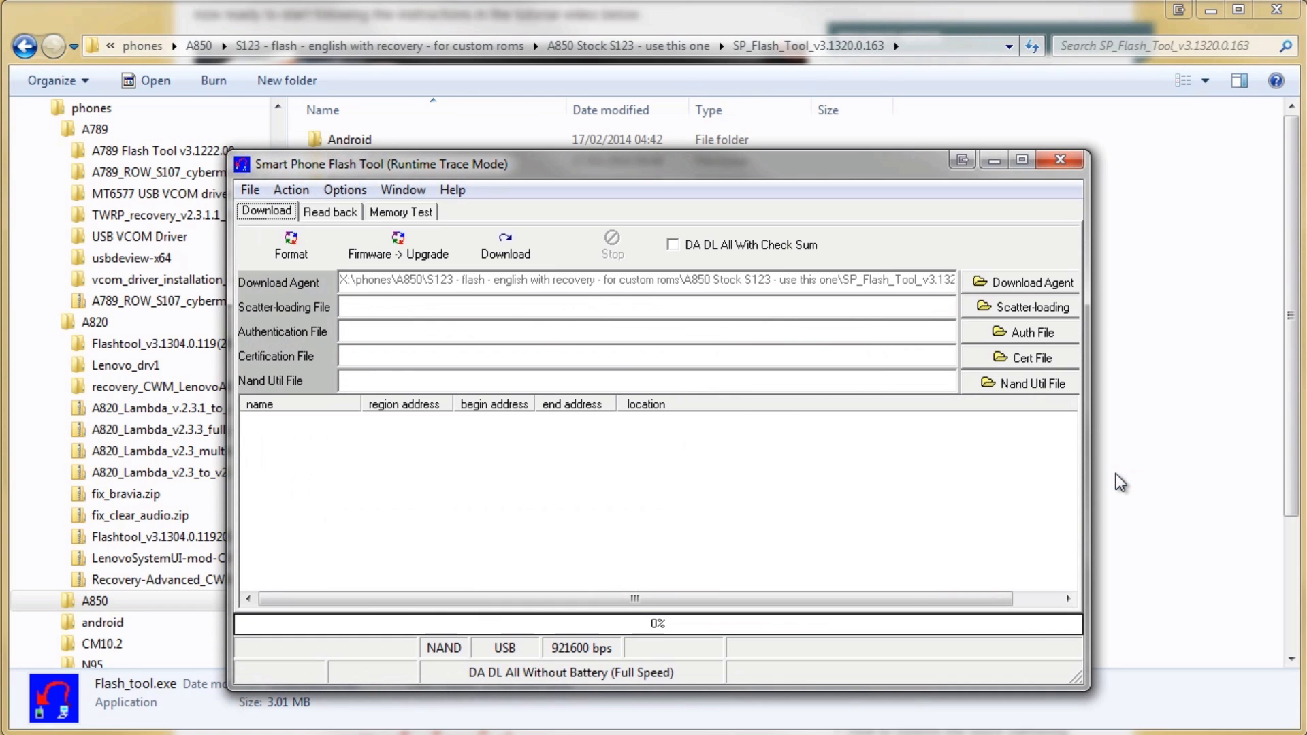
mouse_move(1032, 313)
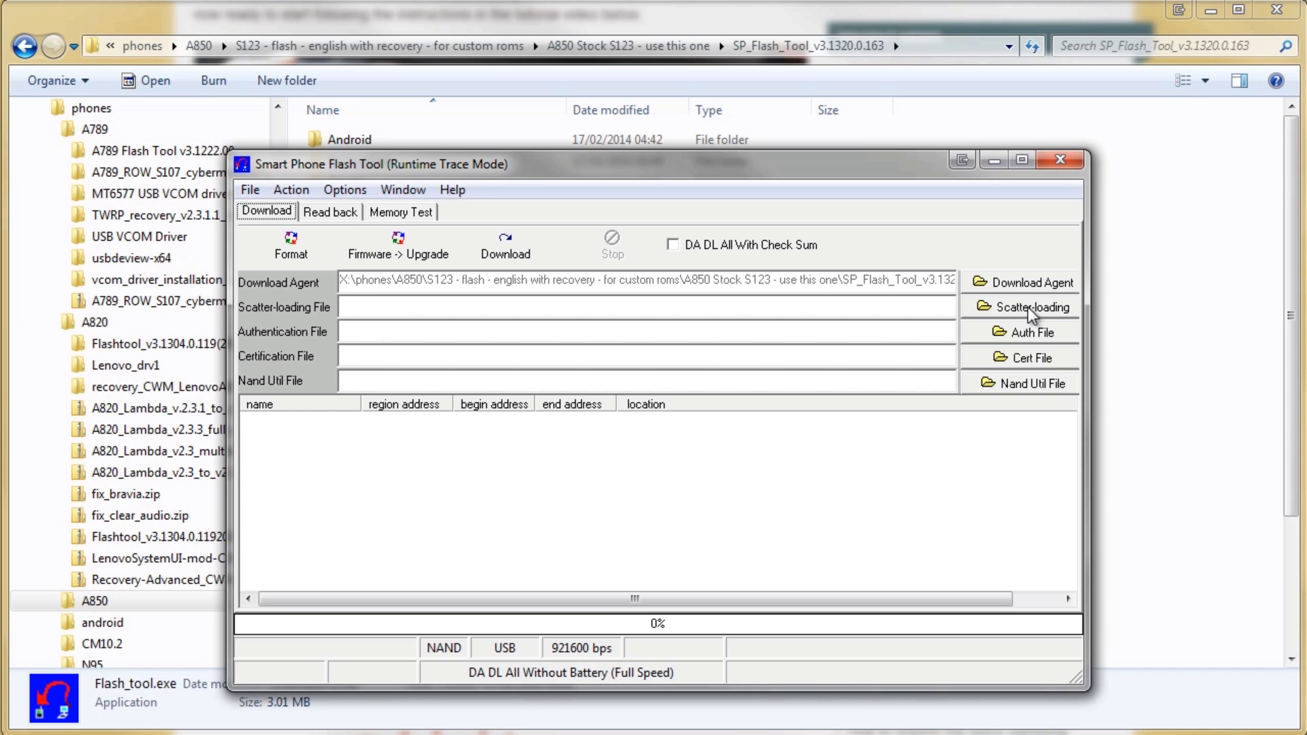
Step: Load MT6582_Android_scatter.txt from the rom dump folder as the scatter file
left_click(1029, 306)
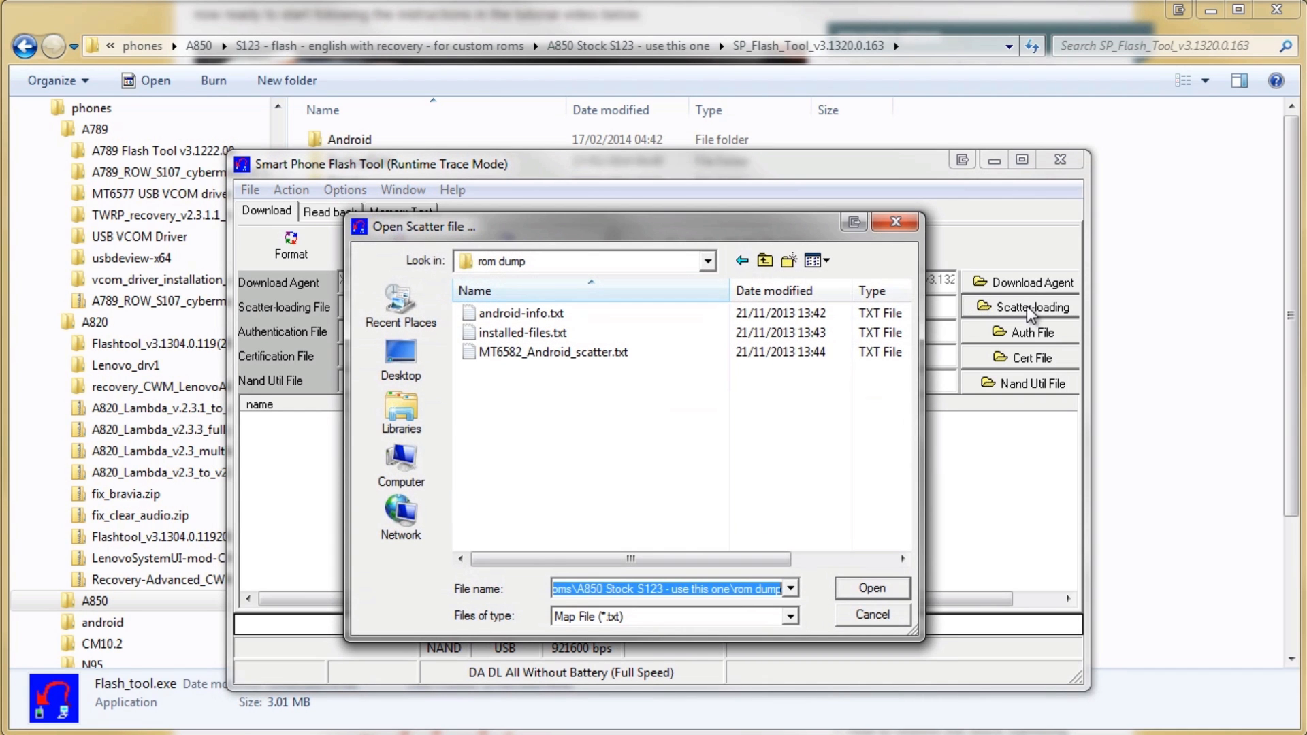
mouse_move(553, 351)
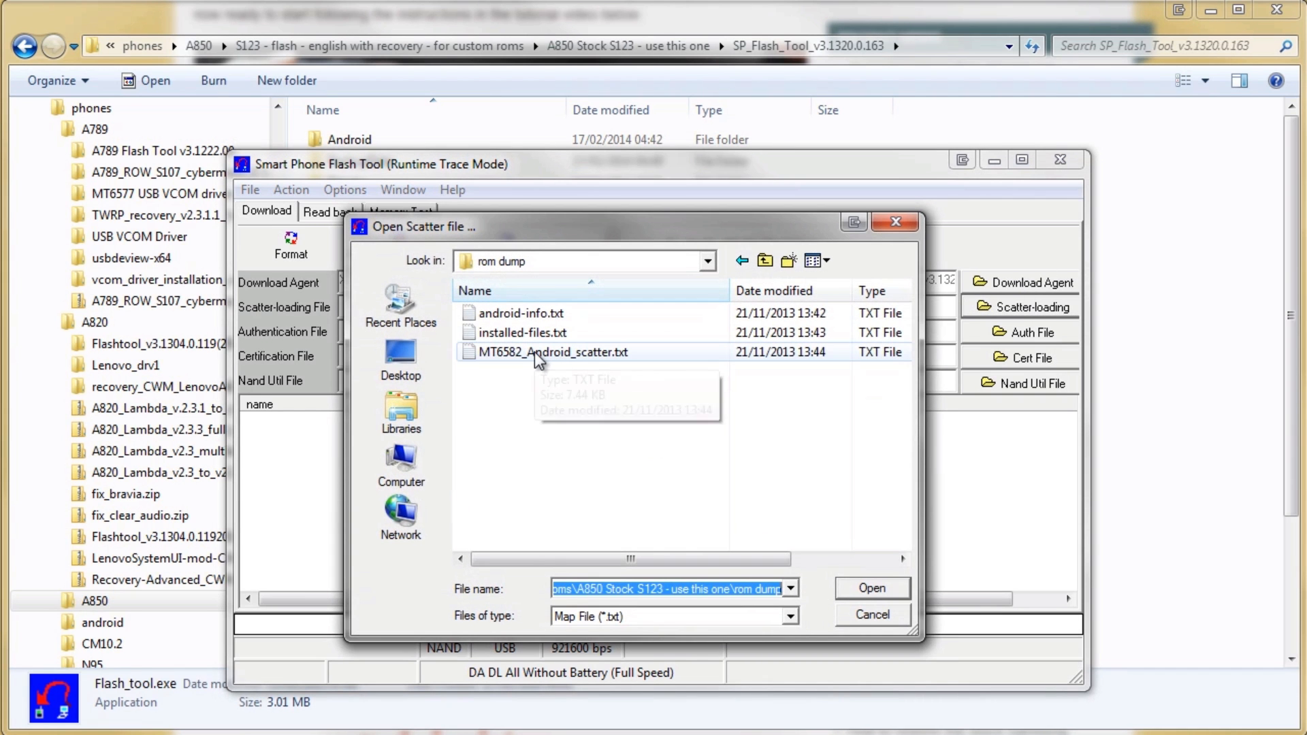
left_click(554, 351)
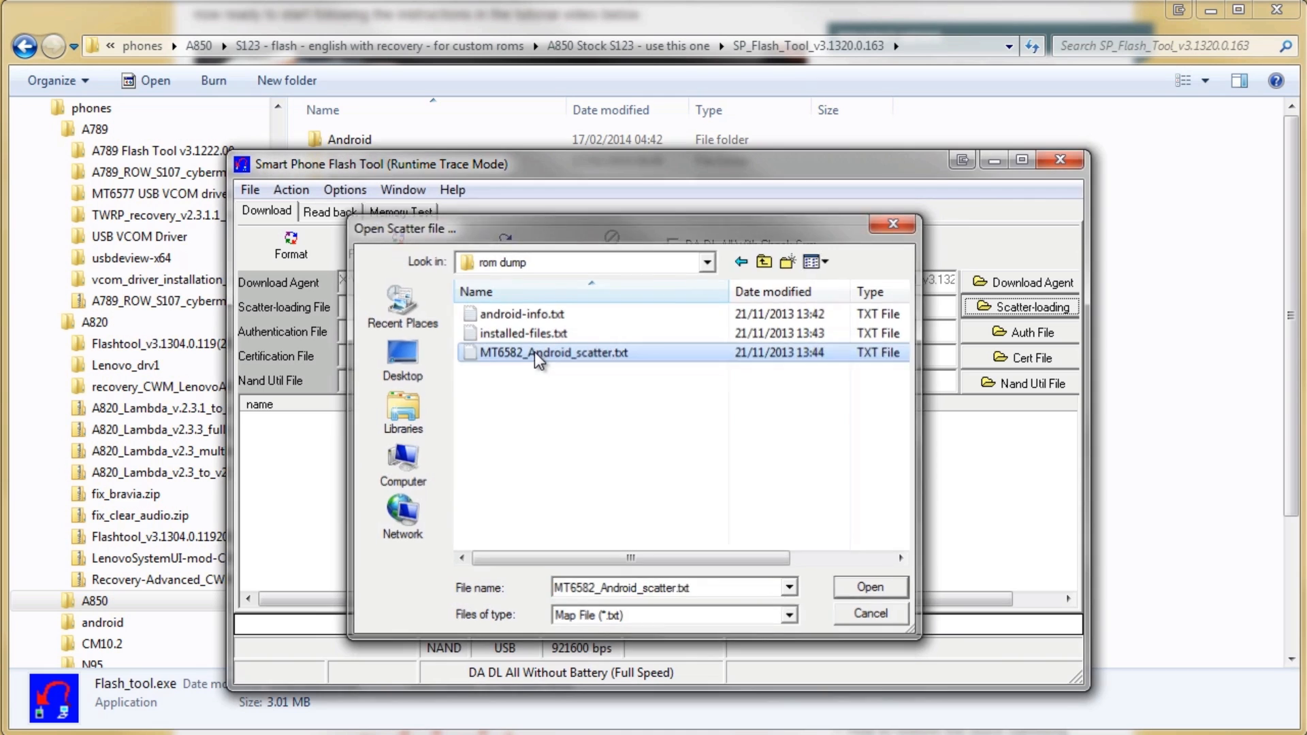
left_click(870, 586)
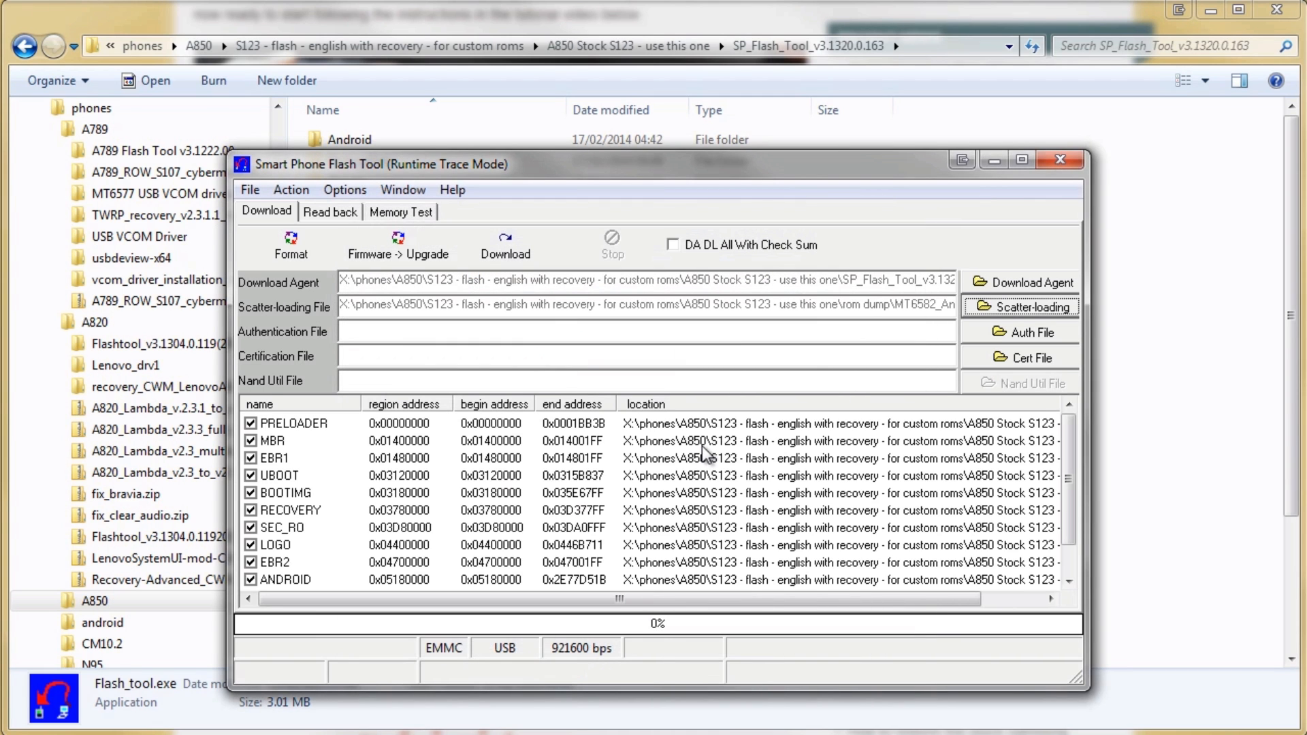
Step: Enable DA DL All With Check Sum and start Firmware Upgrade to the phone
scroll("down", 3)
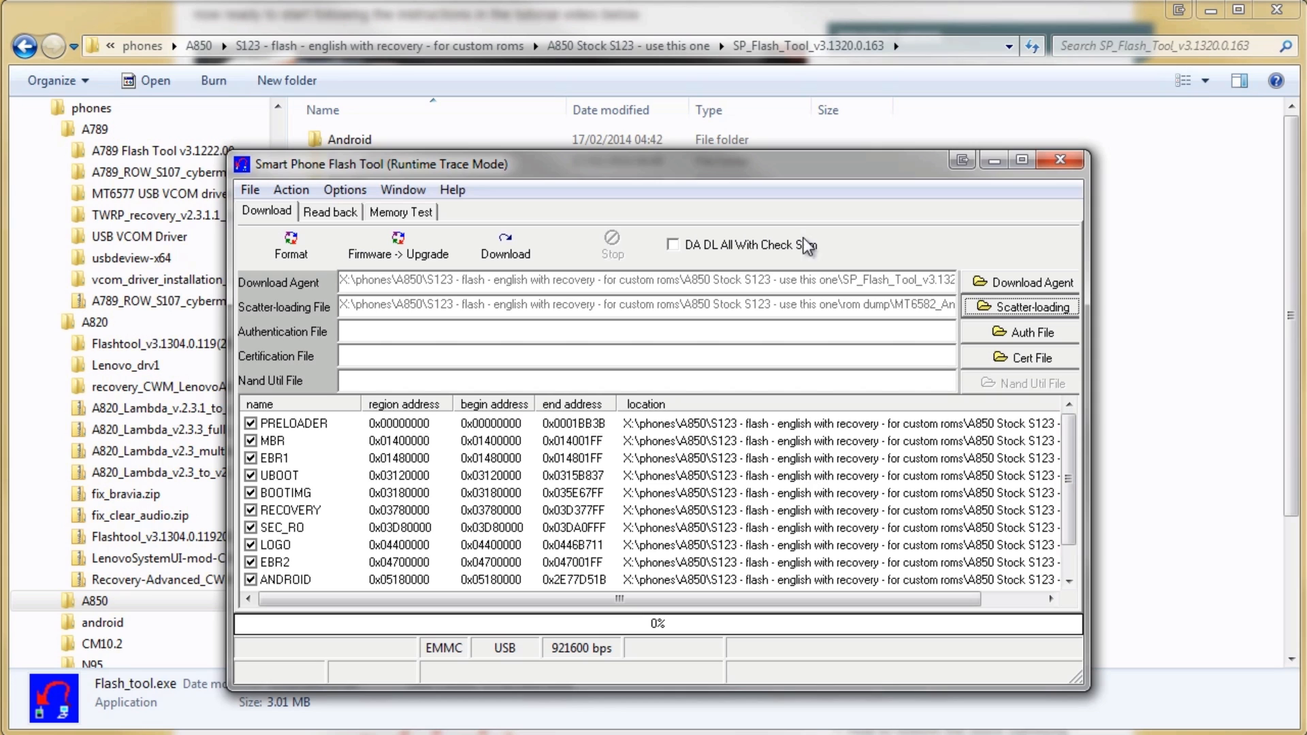
left_click(671, 244)
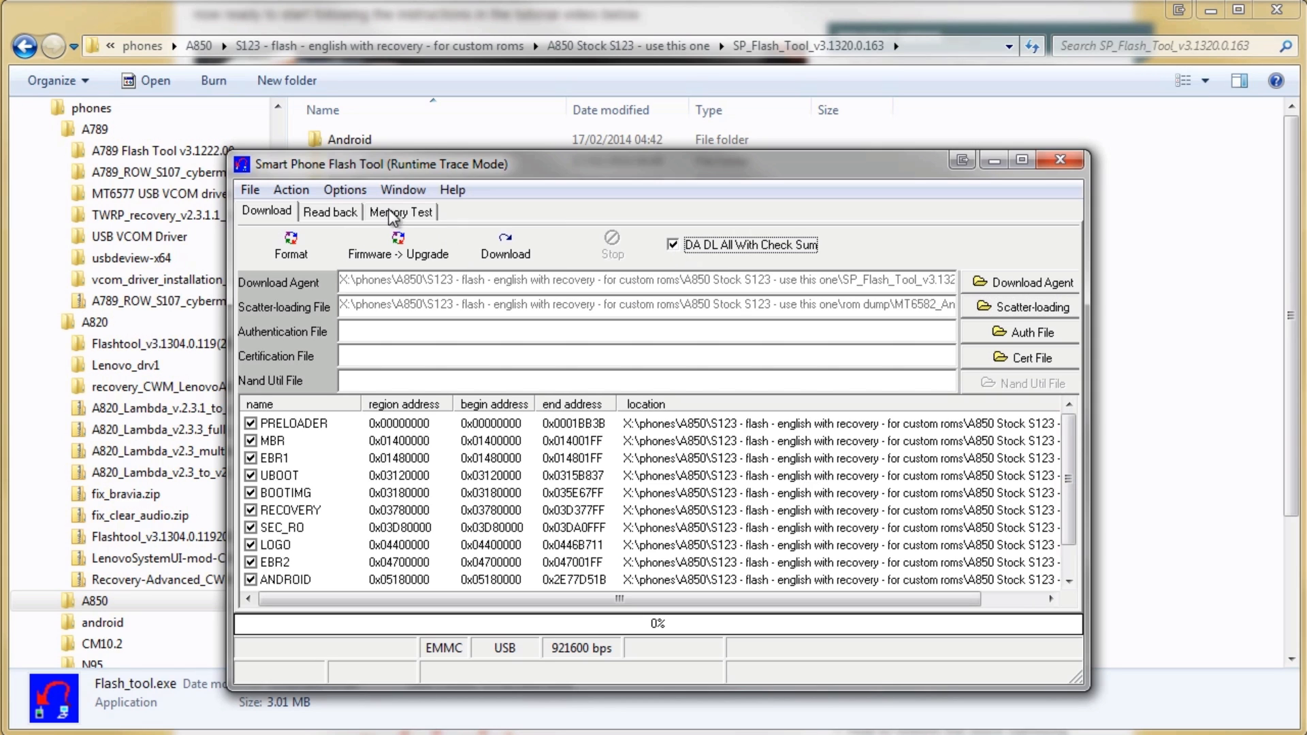
left_click(344, 191)
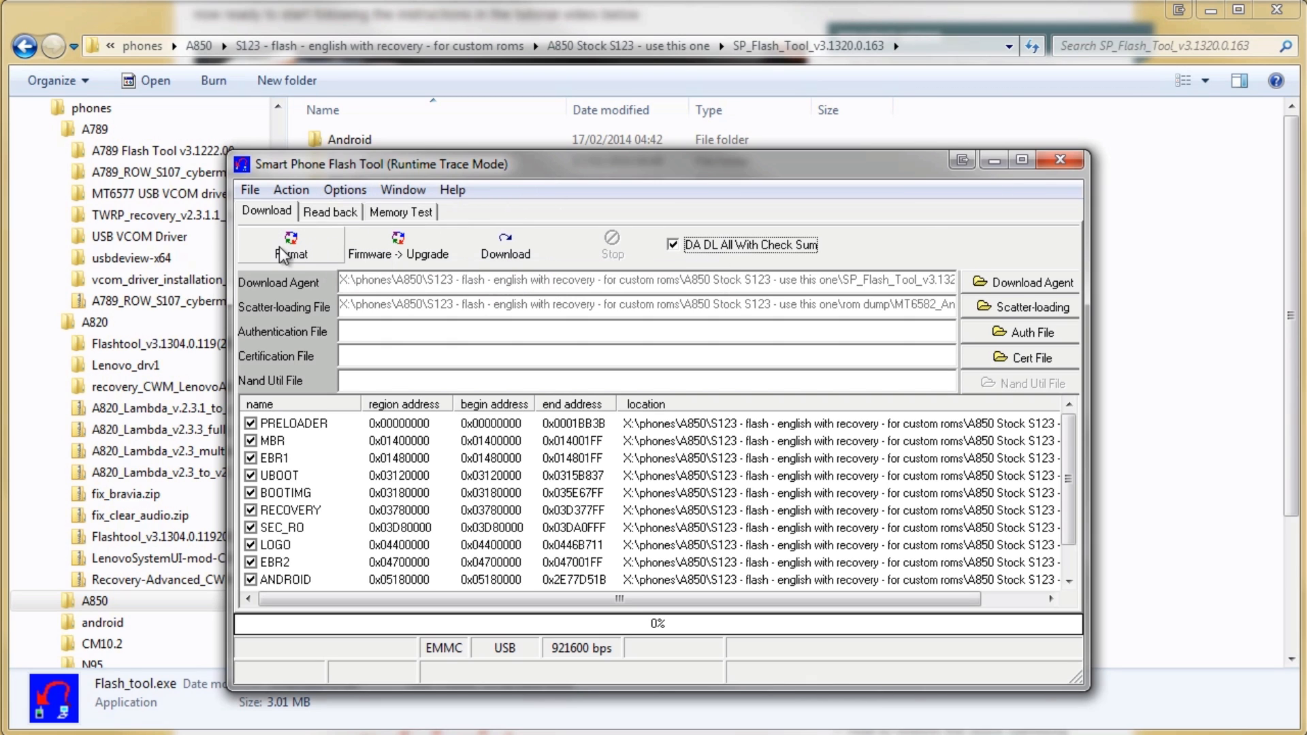
mouse_move(403, 250)
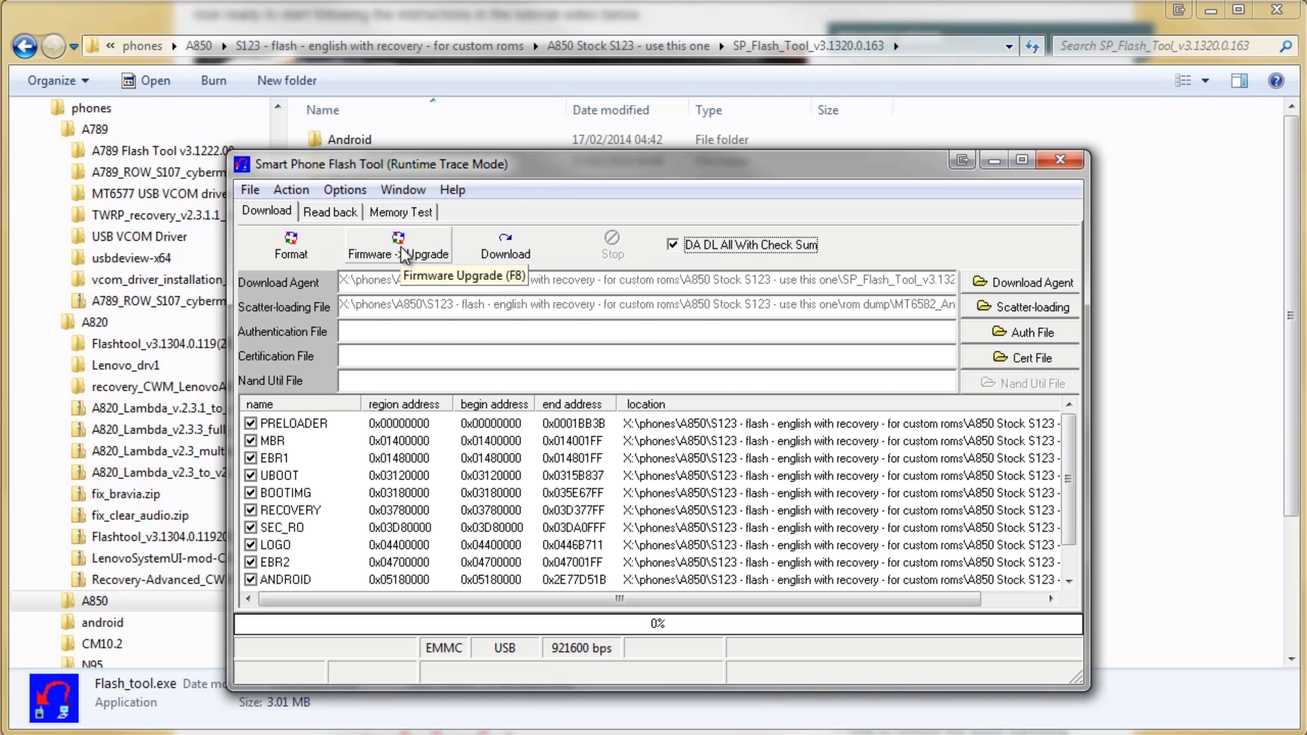
left_click(398, 244)
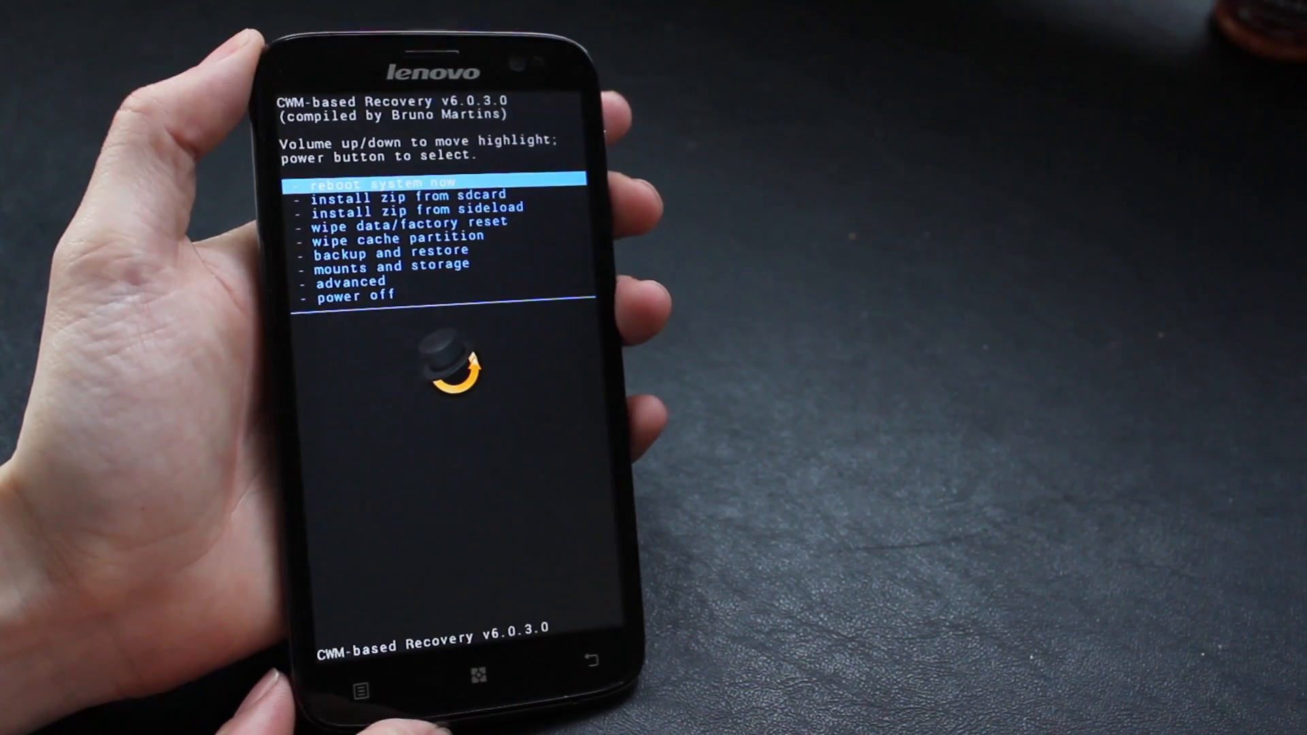
Step: Move through the CWM recovery menu with the volume-down key
key("VolumeDown")
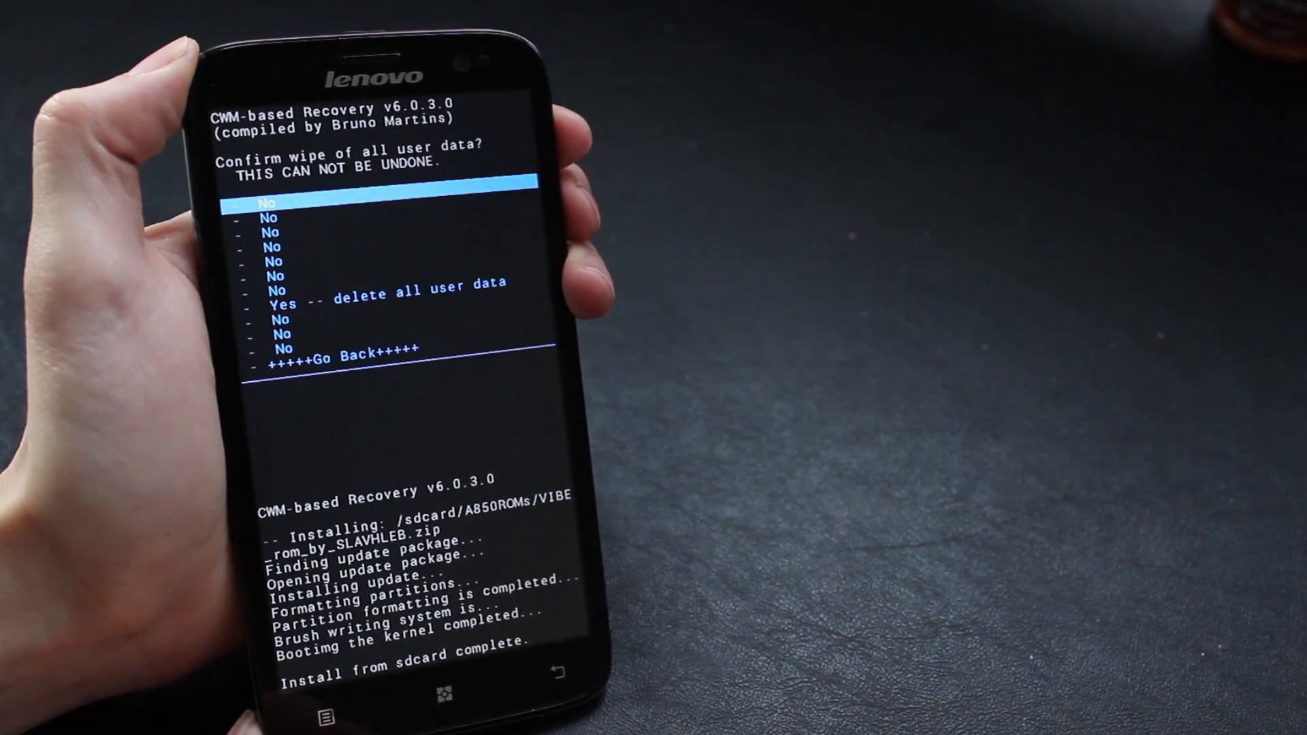
Step: Confirm 'Yes -- delete all user data' for the factory reset
left_click(375, 303)
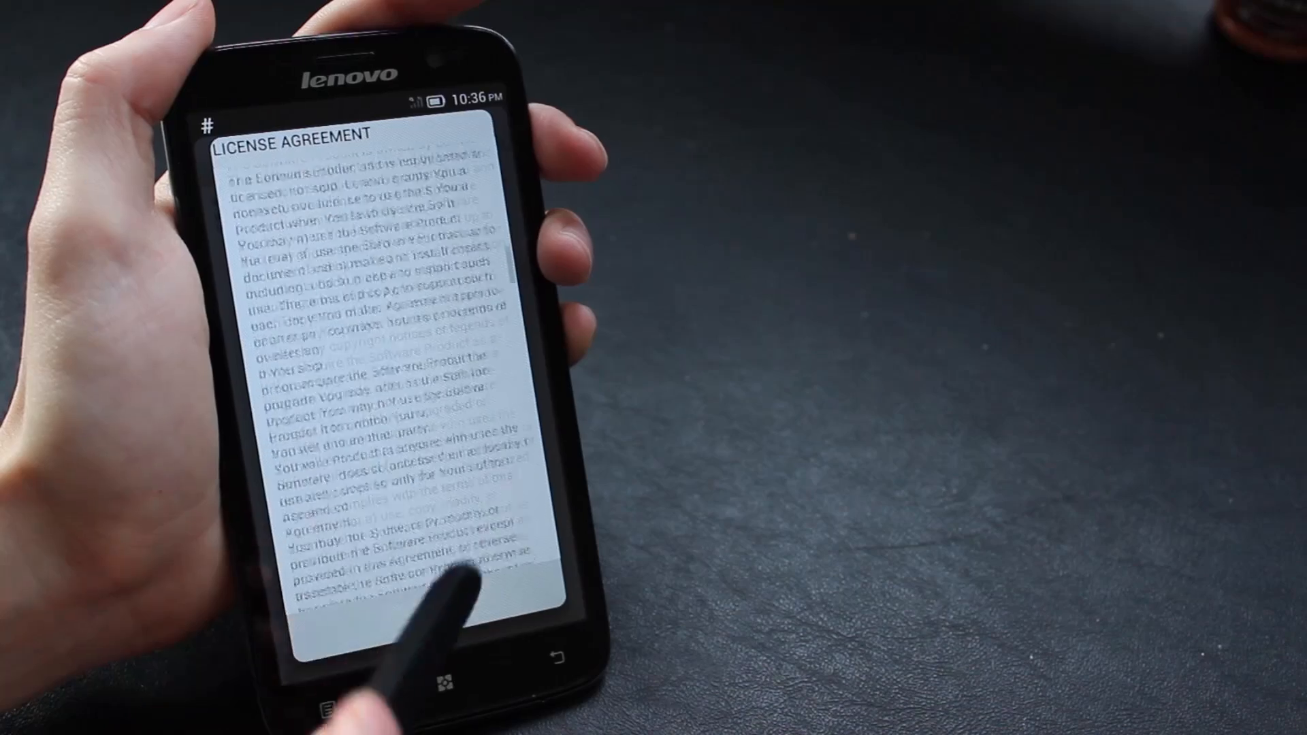
Step: Accept the VIBE ROM license agreement and exit the Setting Wizard
scroll("down", 3)
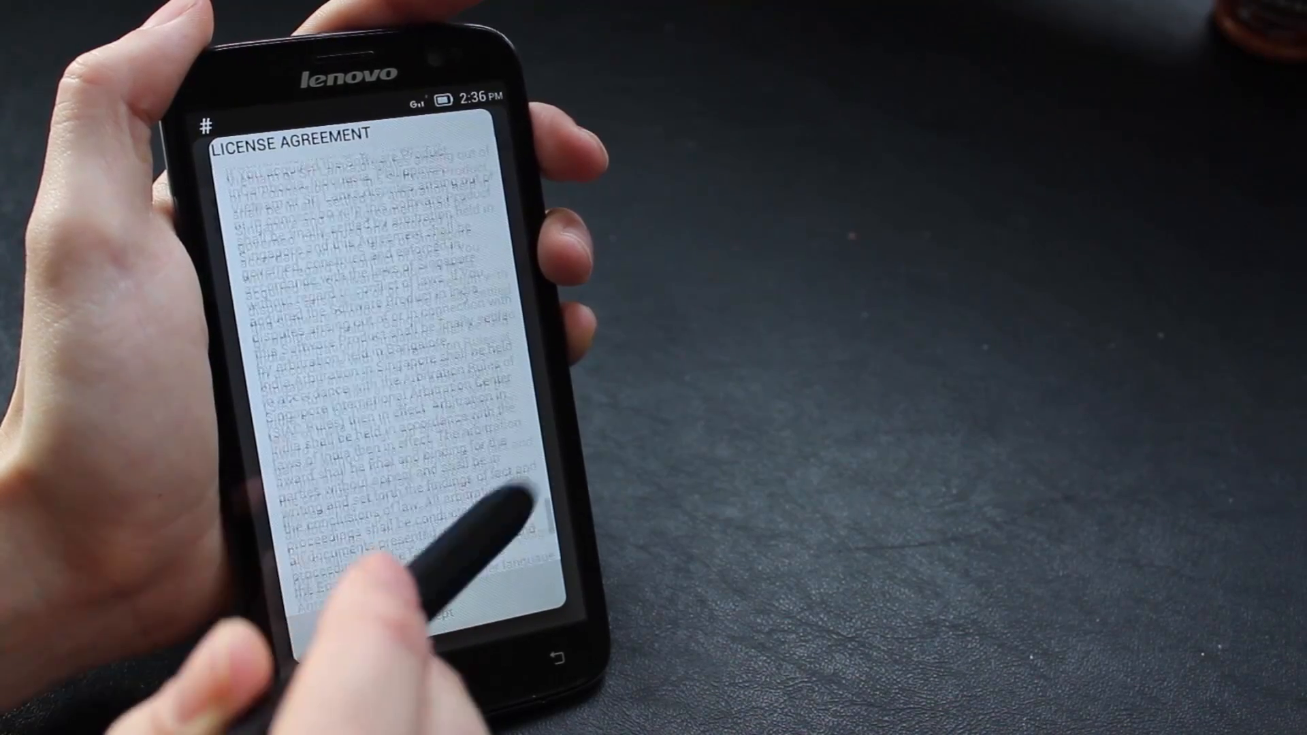
scroll("down", 3)
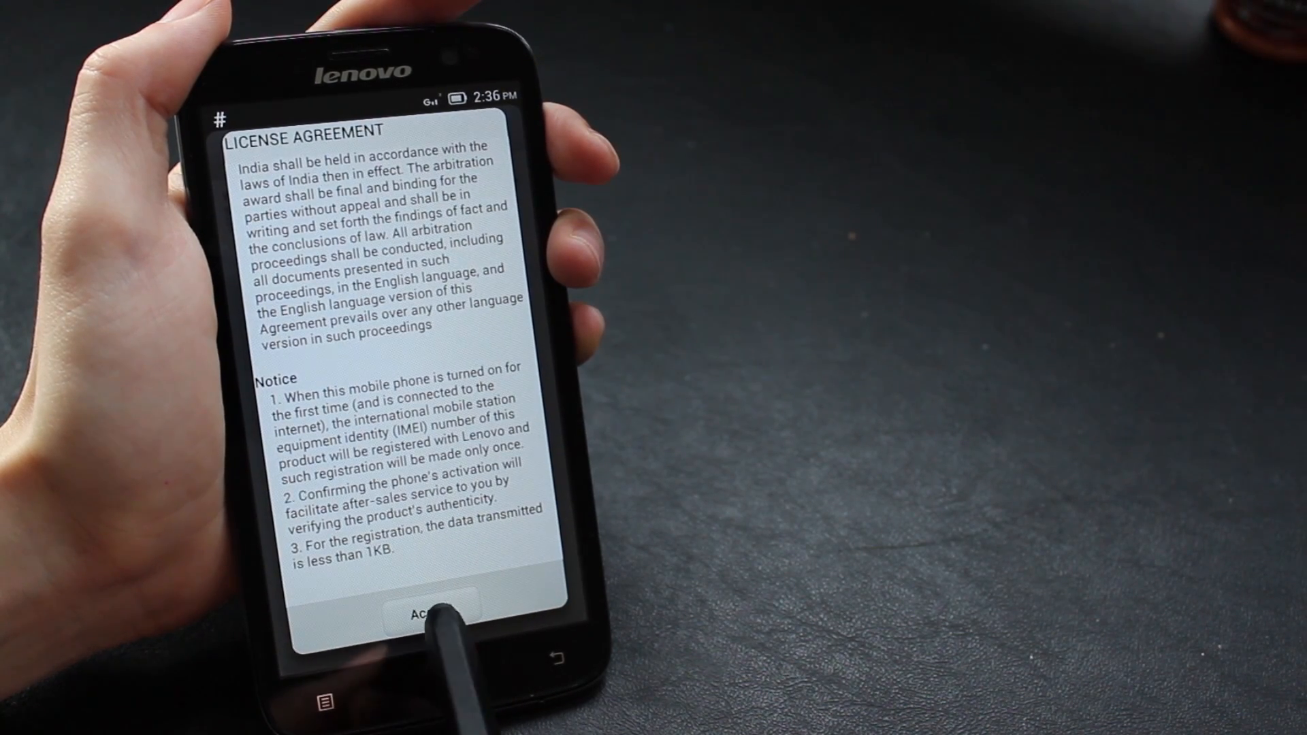
left_click(427, 616)
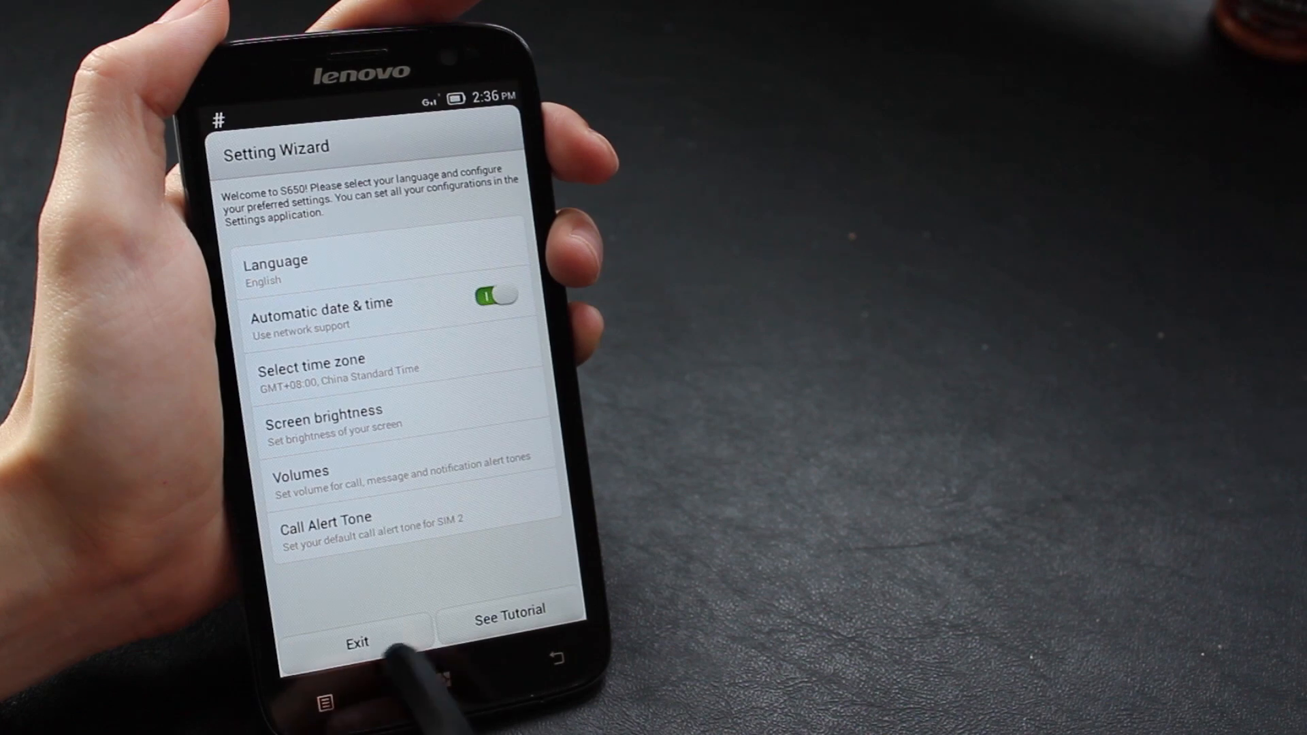
left_click(358, 644)
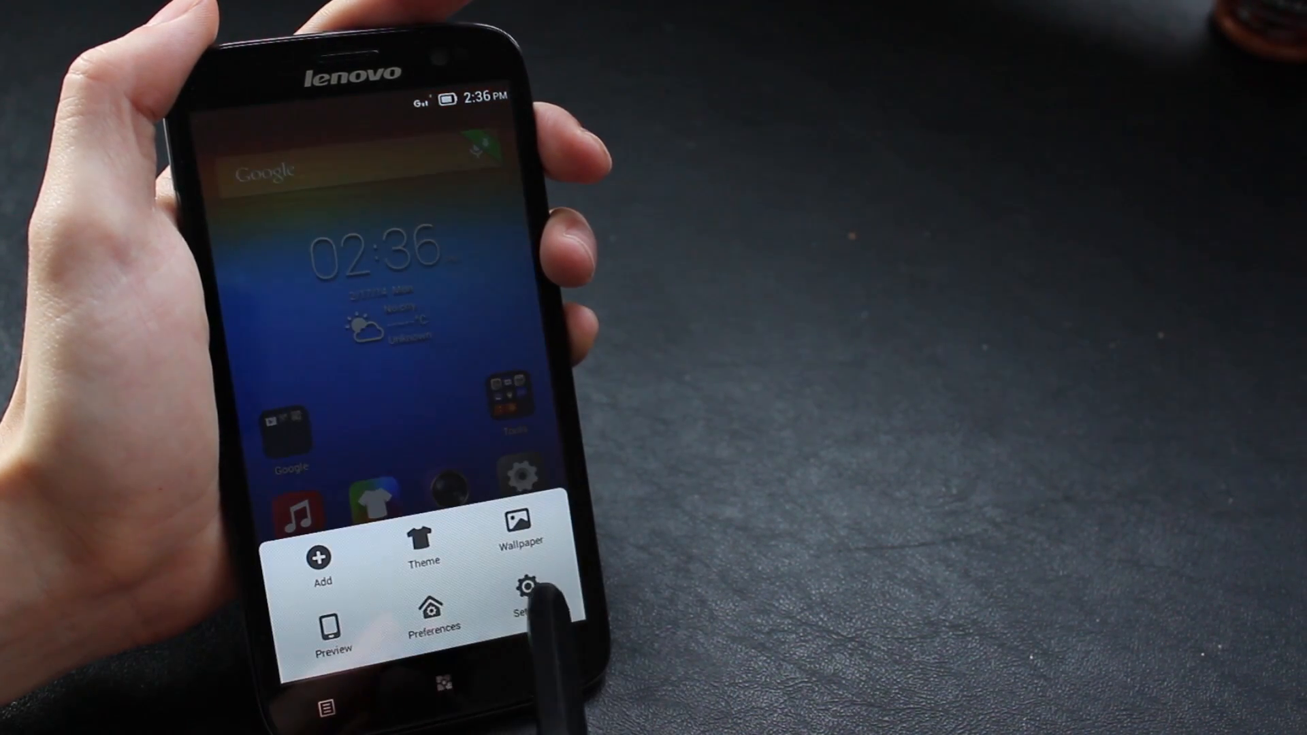
Step: Check Version Infos in Settings > System (Lenovo A850, Android 4.2.2, VIBE ROM 1.0) and return home
left_click(526, 601)
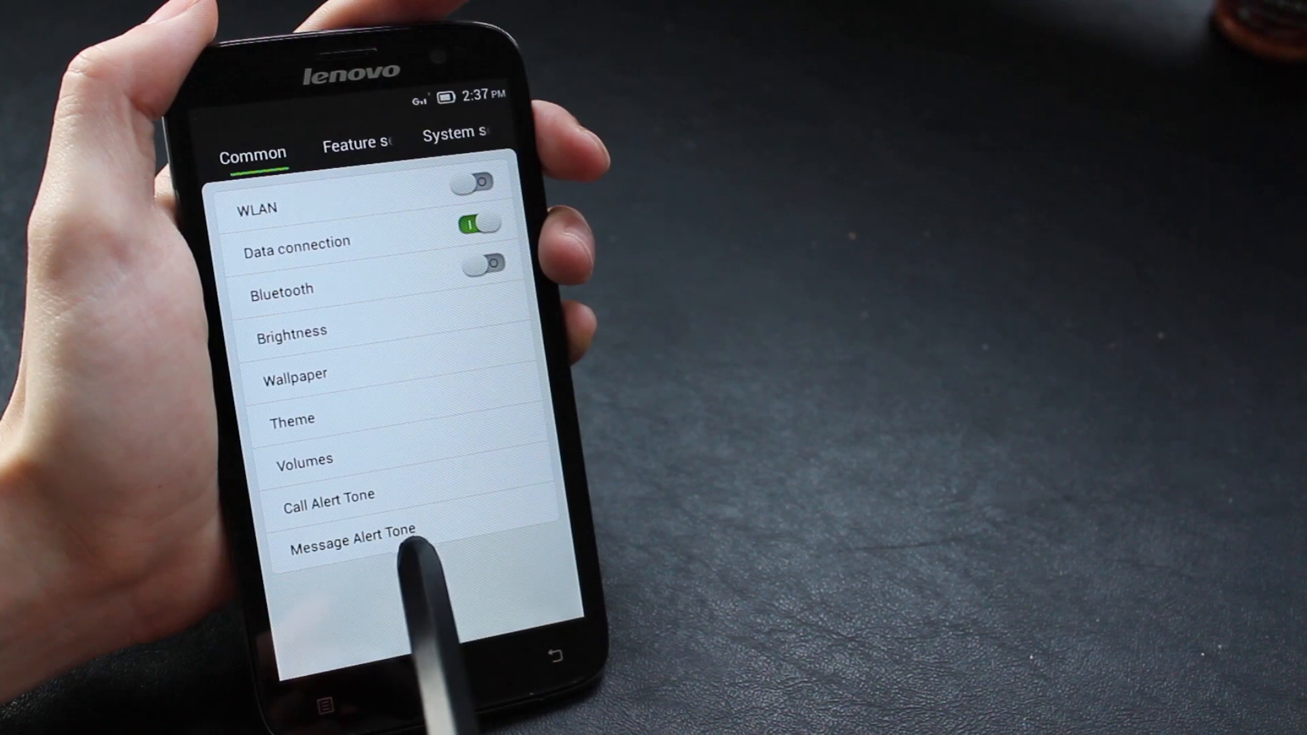
left_click(354, 141)
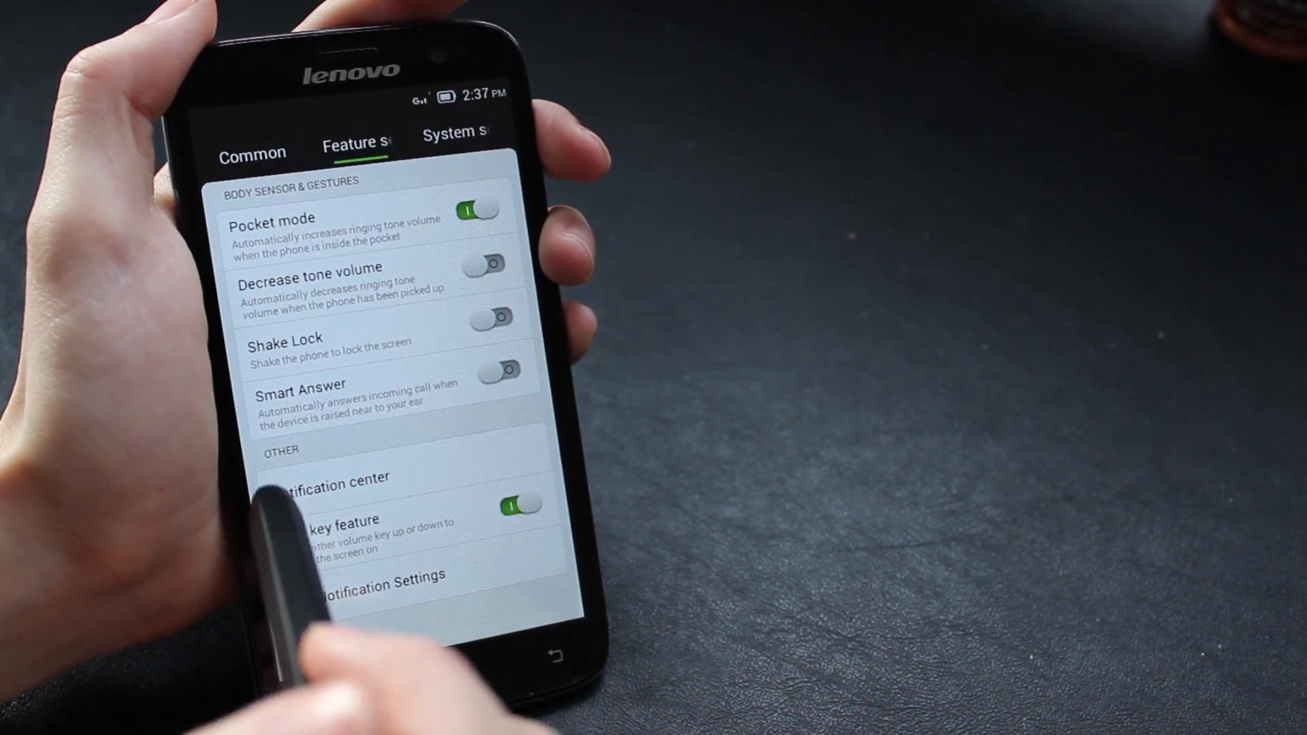
left_click(454, 135)
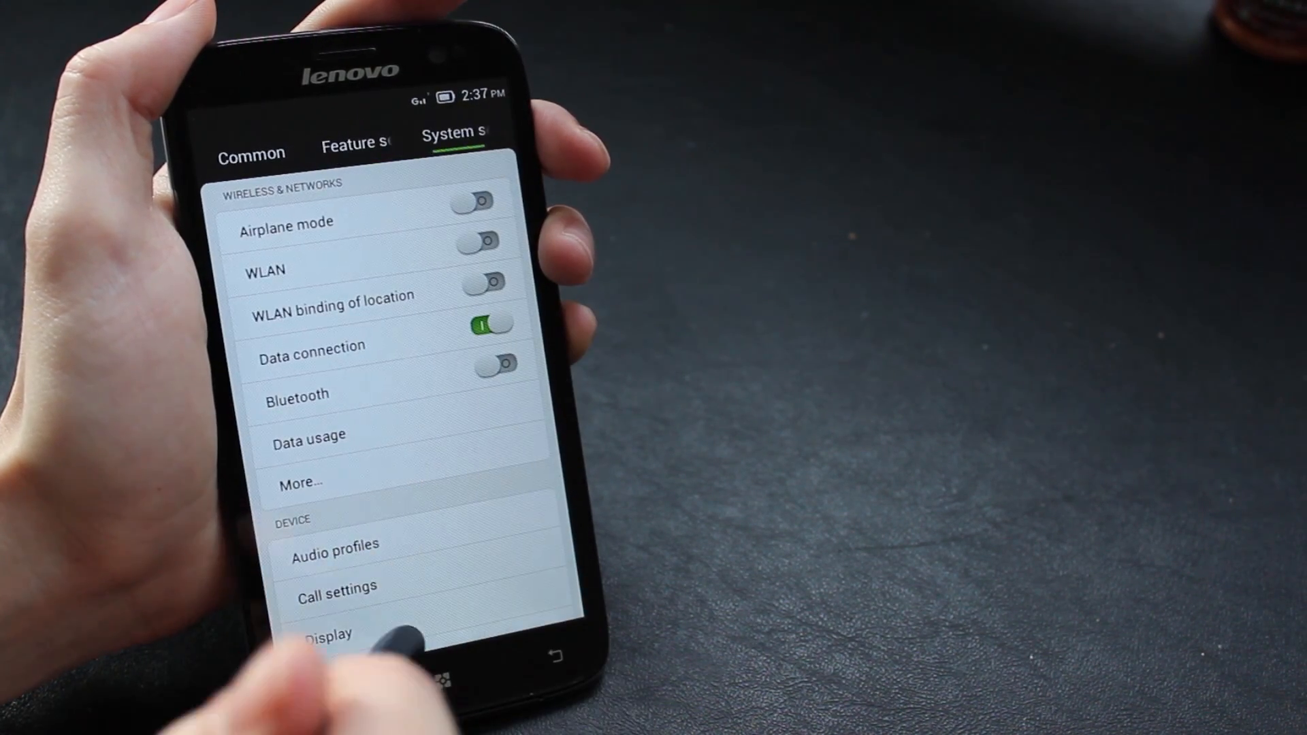
scroll("down", 3)
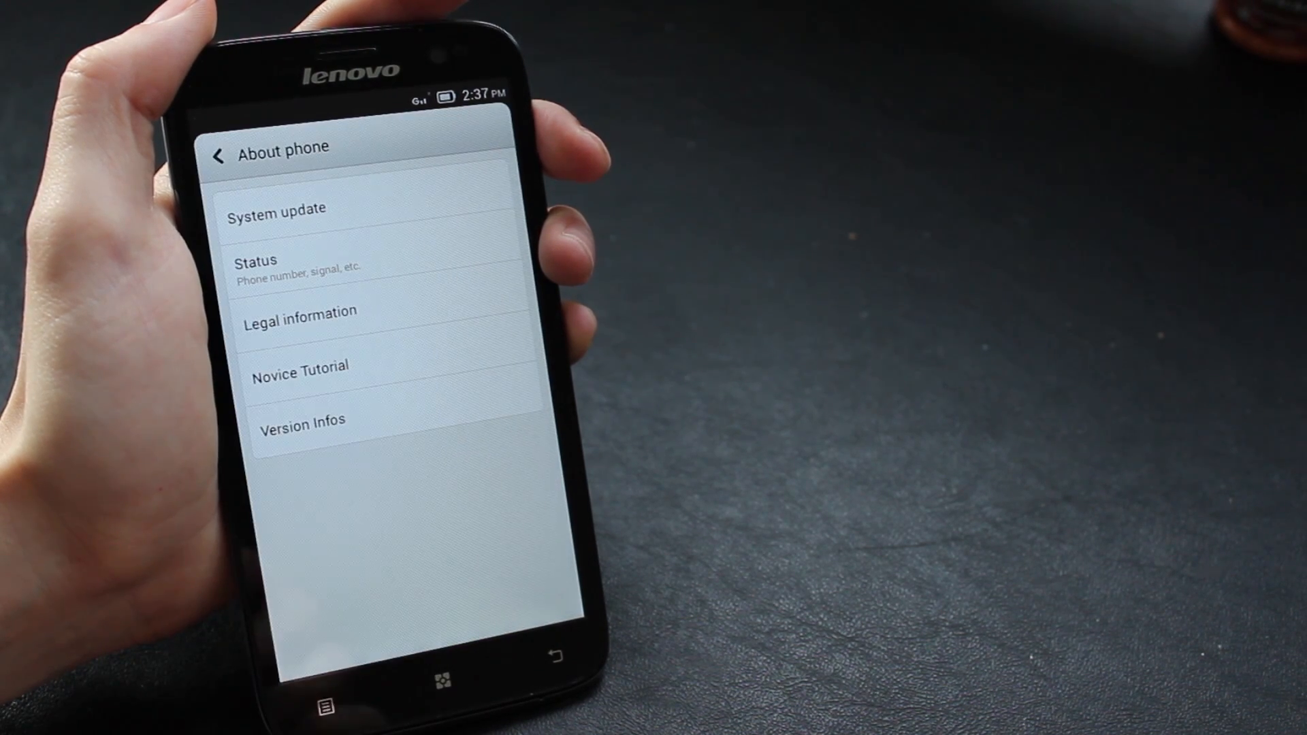
left_click(303, 419)
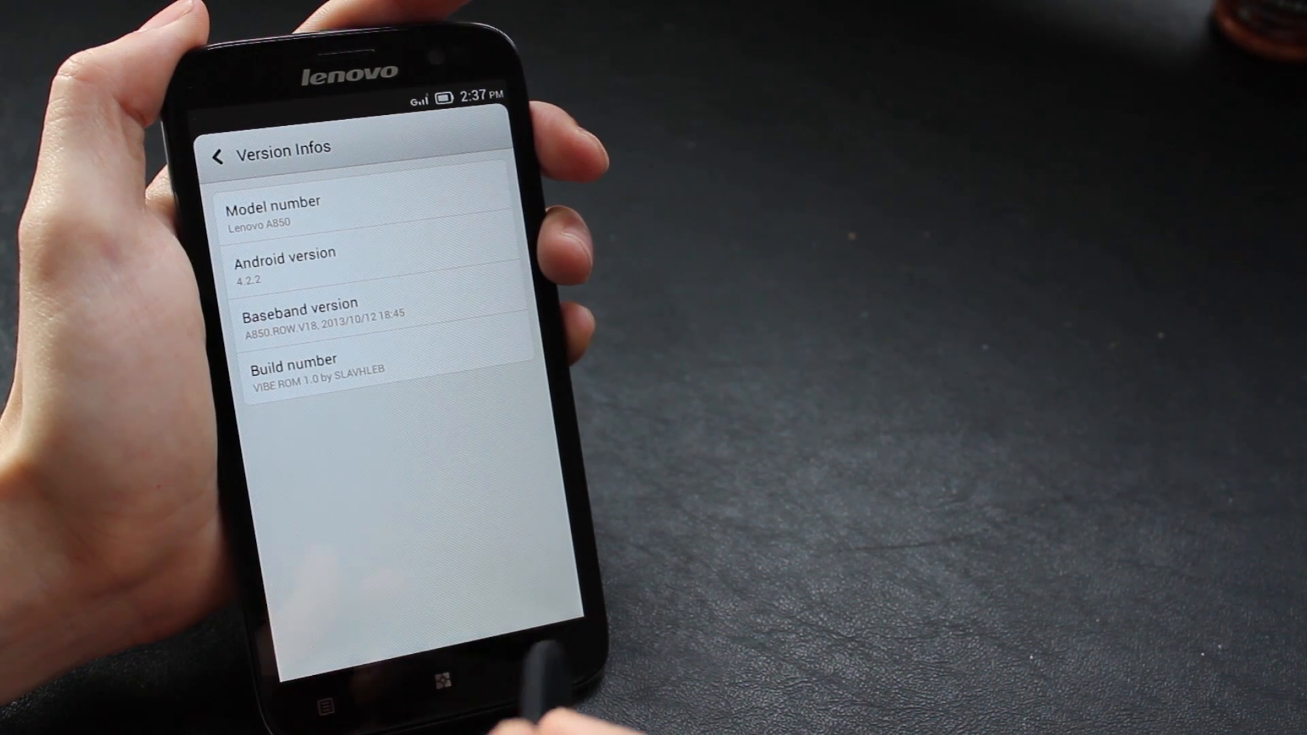
left_click(217, 156)
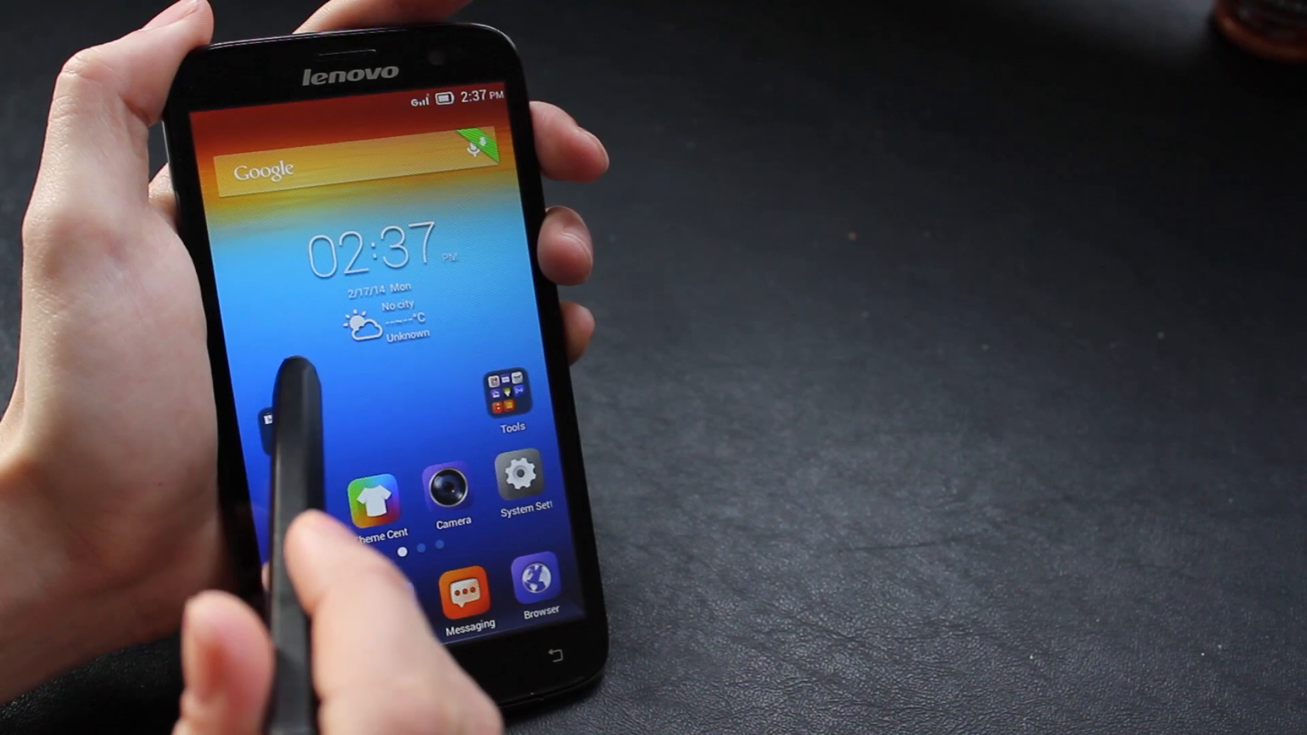
left_click(470, 580)
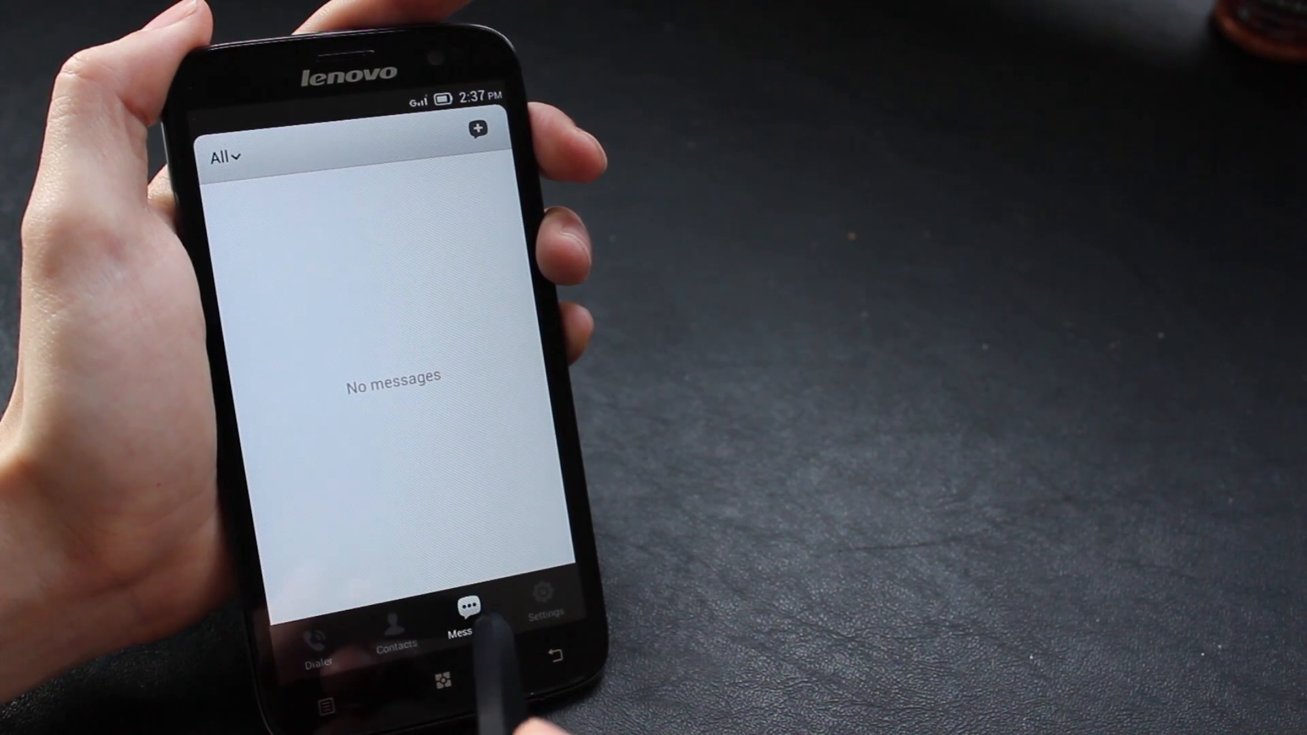
left_click(396, 620)
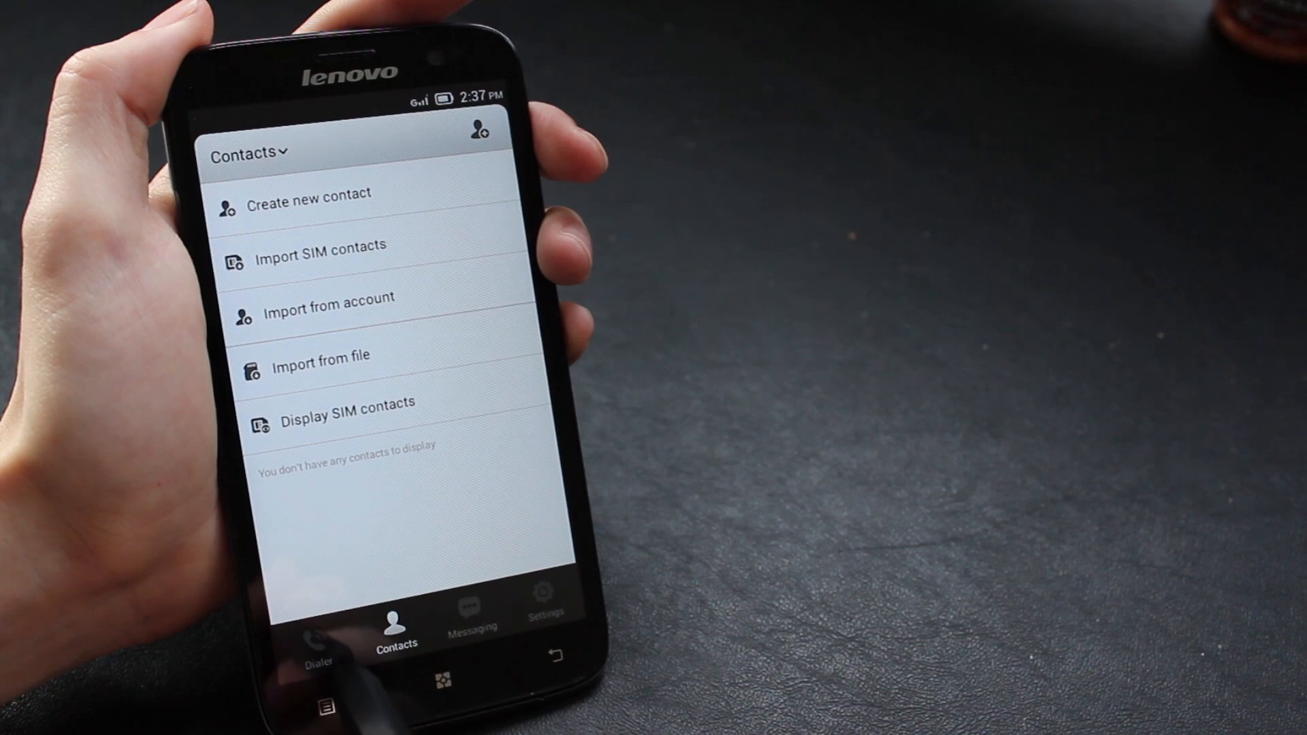
left_click(317, 624)
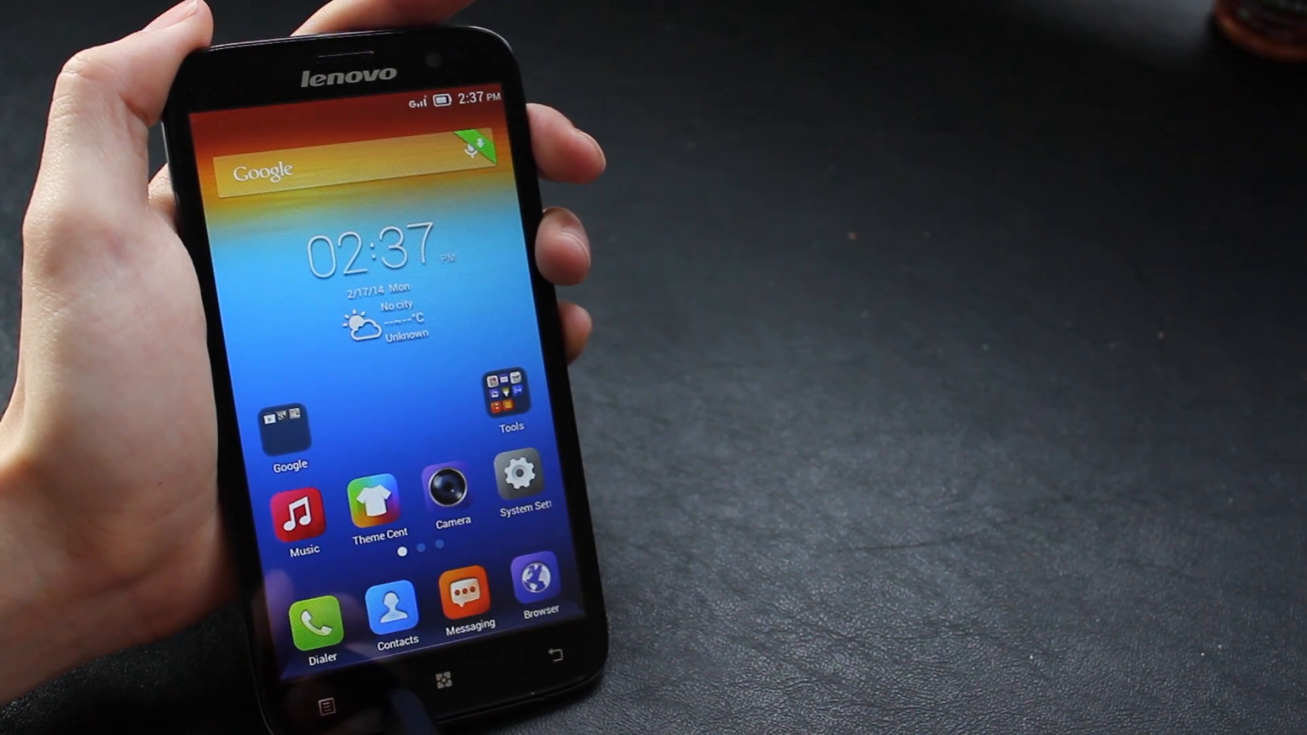
left_click(451, 487)
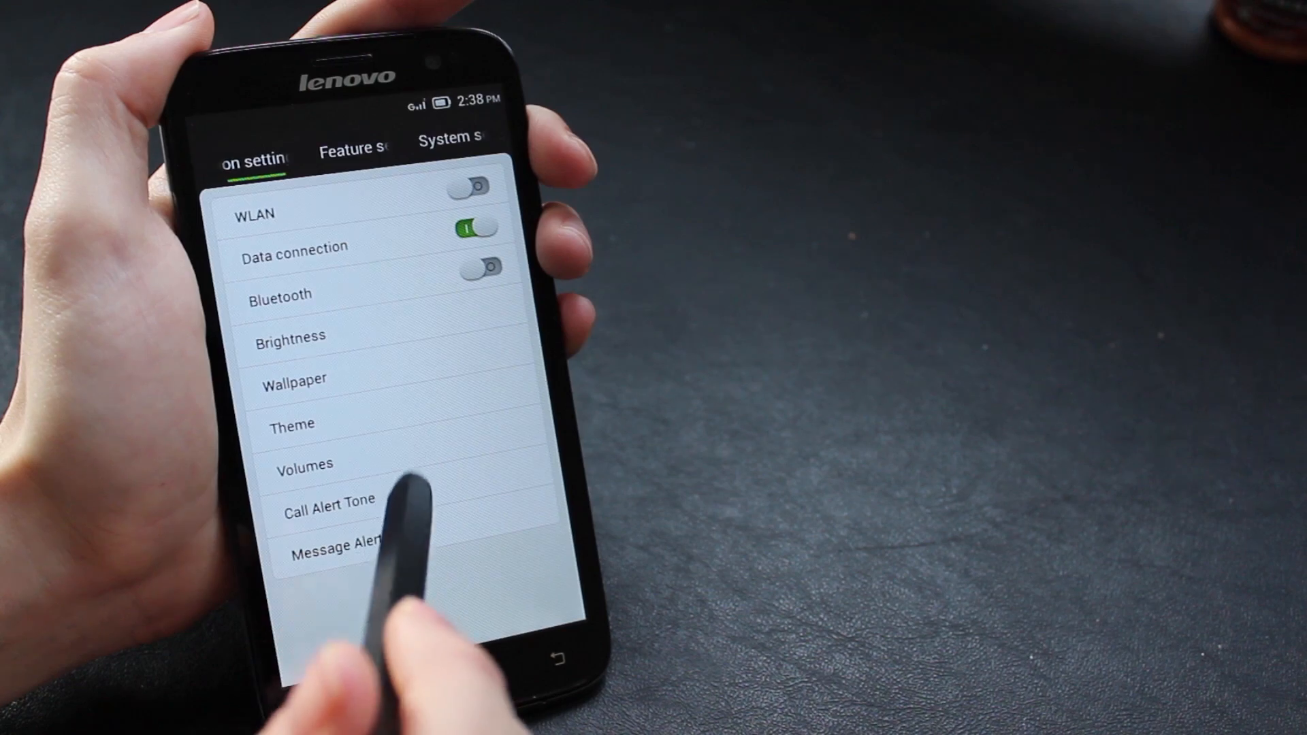
Step: Browse the Feature settings then the System settings list of the VIBE ROM
left_click(350, 141)
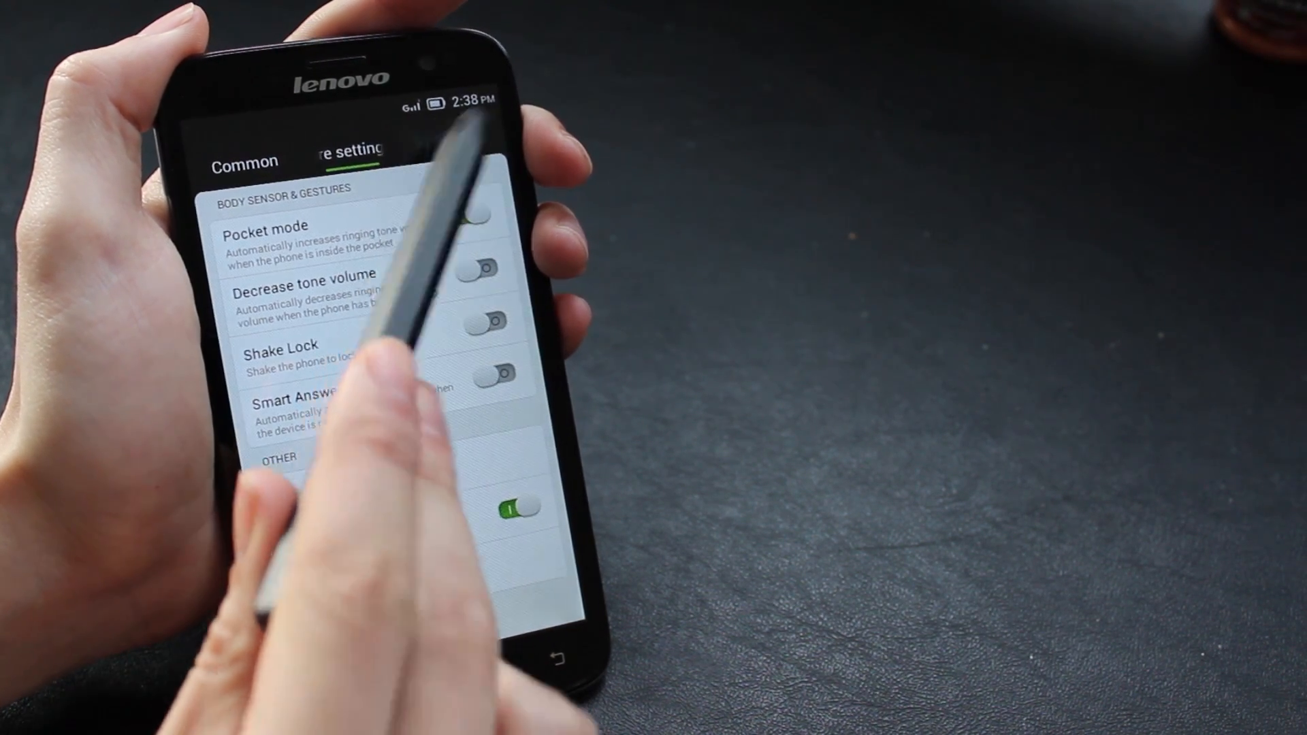
left_click(451, 141)
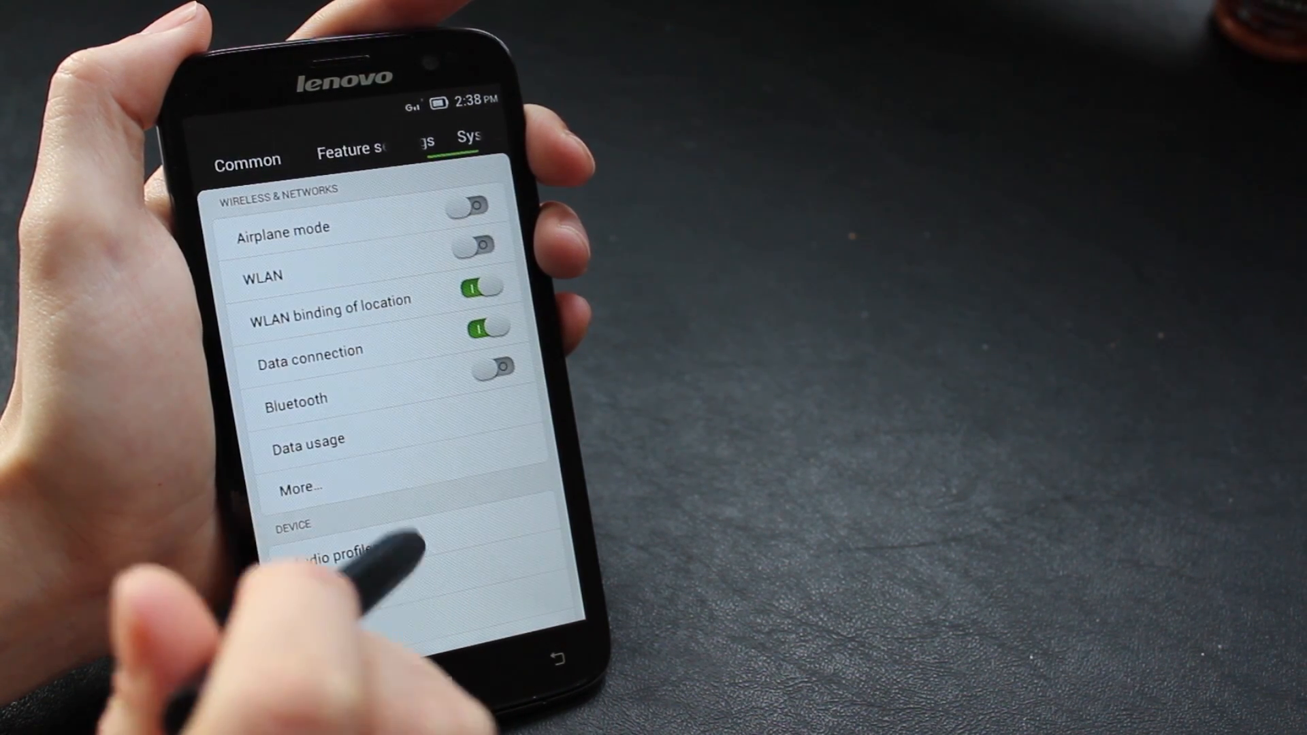
scroll("down", 3)
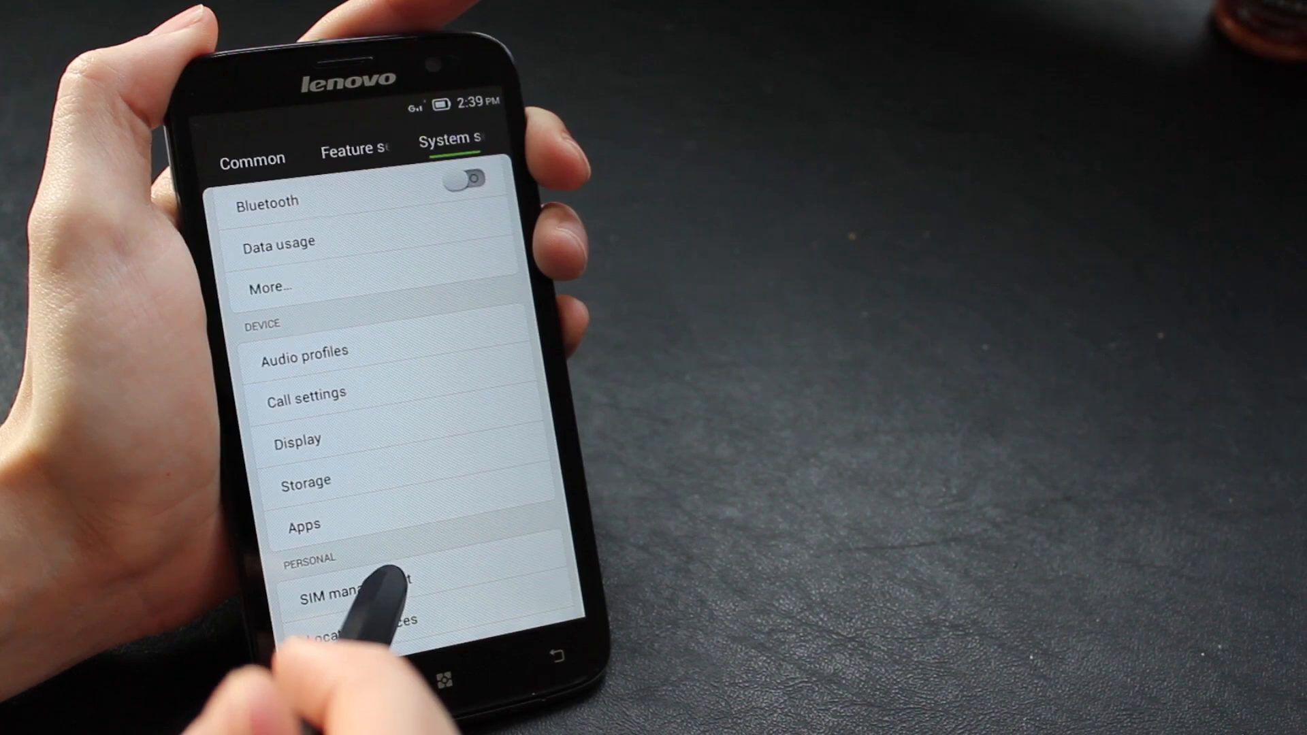
Step: Check Storage (1.48GB internal, 29.71GB SD) and continue down the settings list
left_click(303, 481)
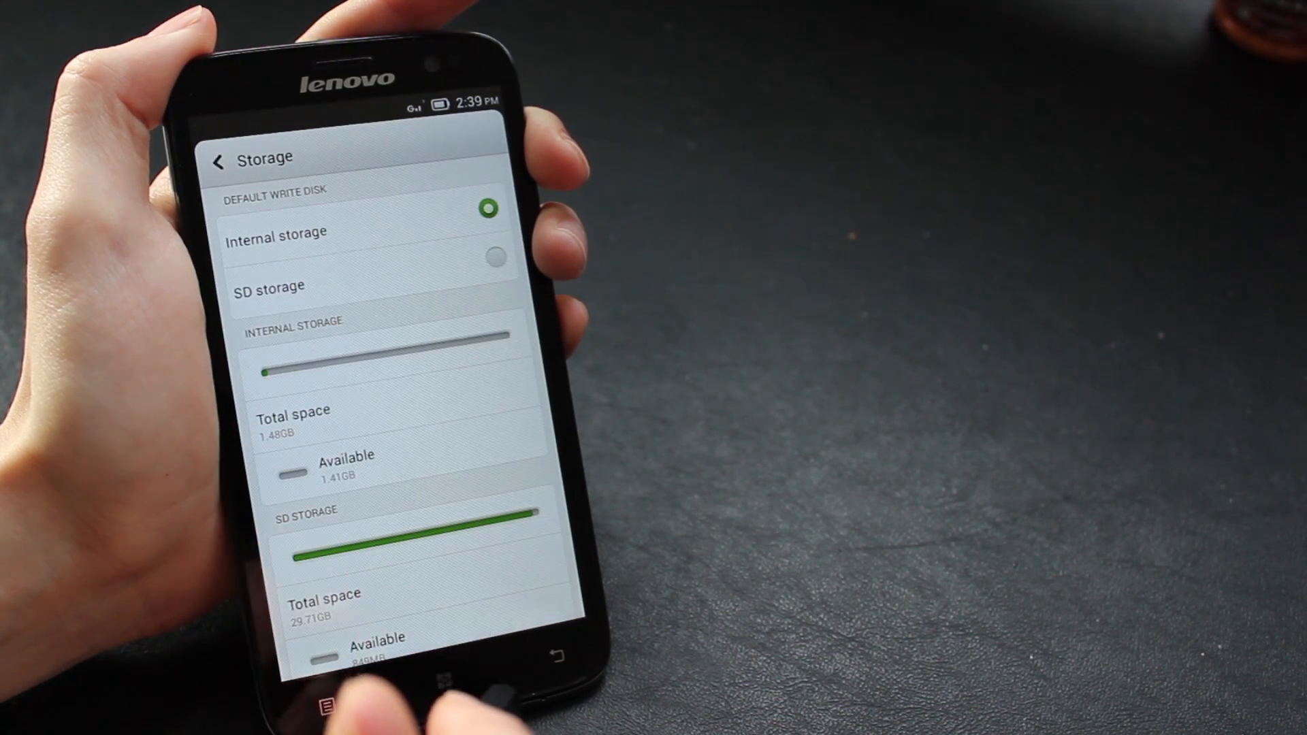
scroll("down", 3)
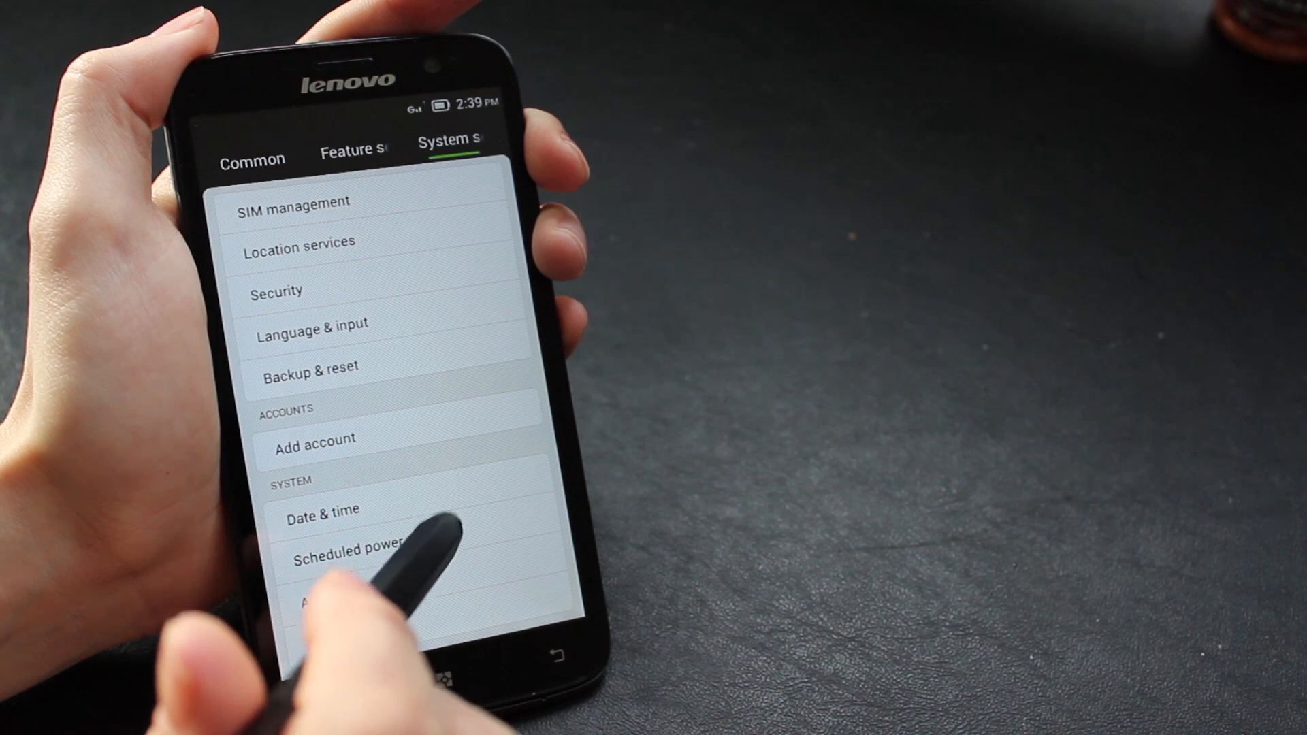
left_click(349, 550)
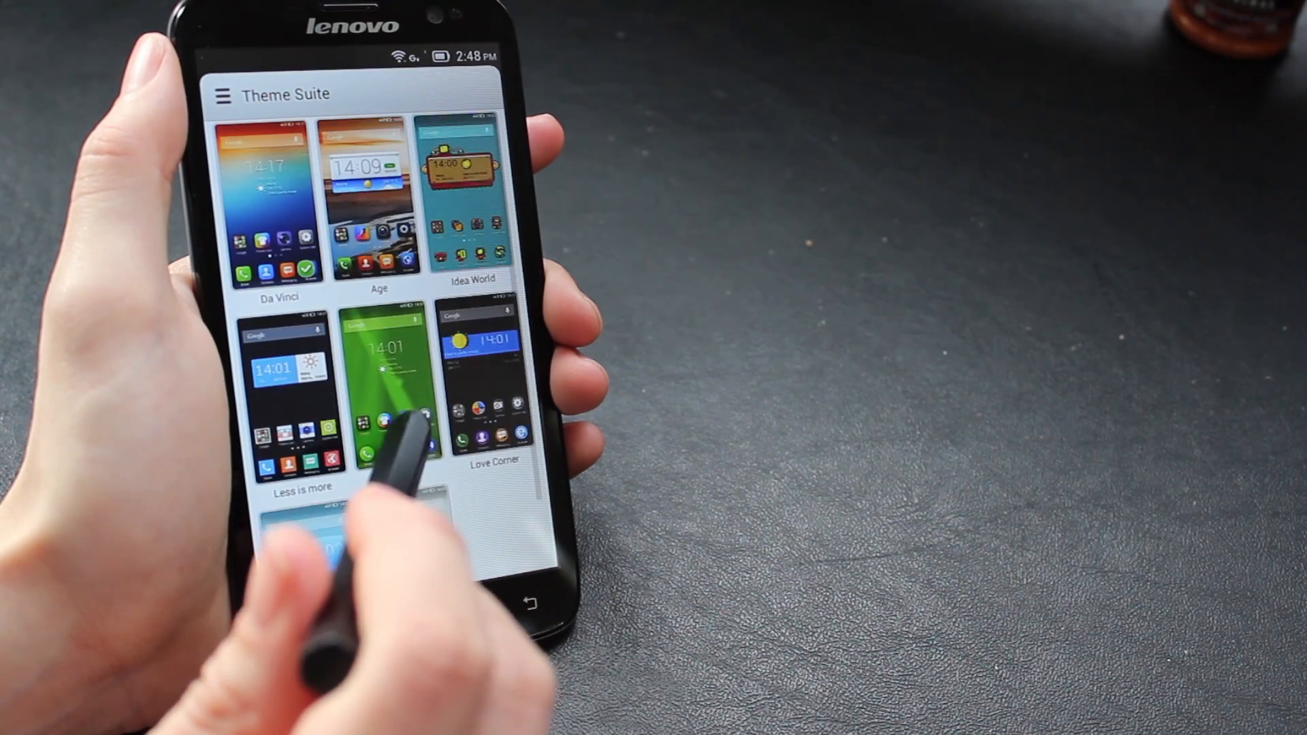
Step: Preview the Age theme, then preview and apply the Idea World theme
left_click(378, 208)
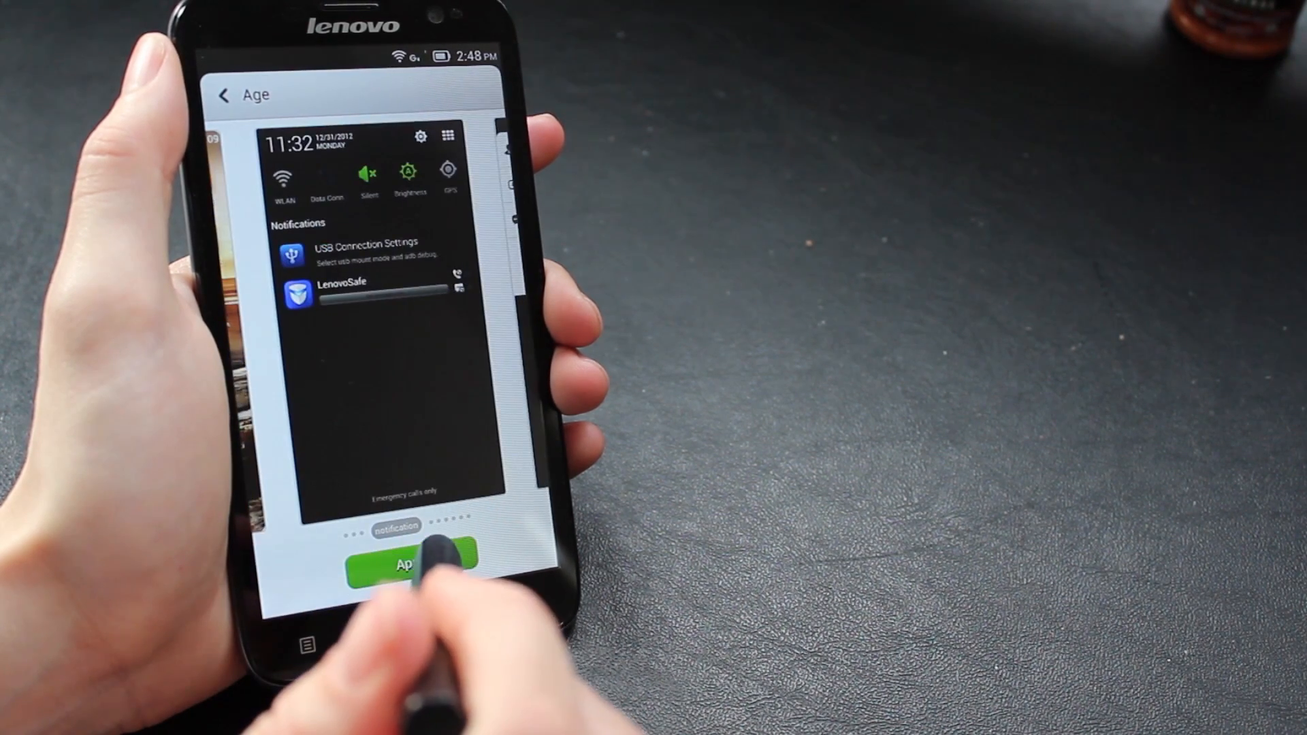
left_click(408, 569)
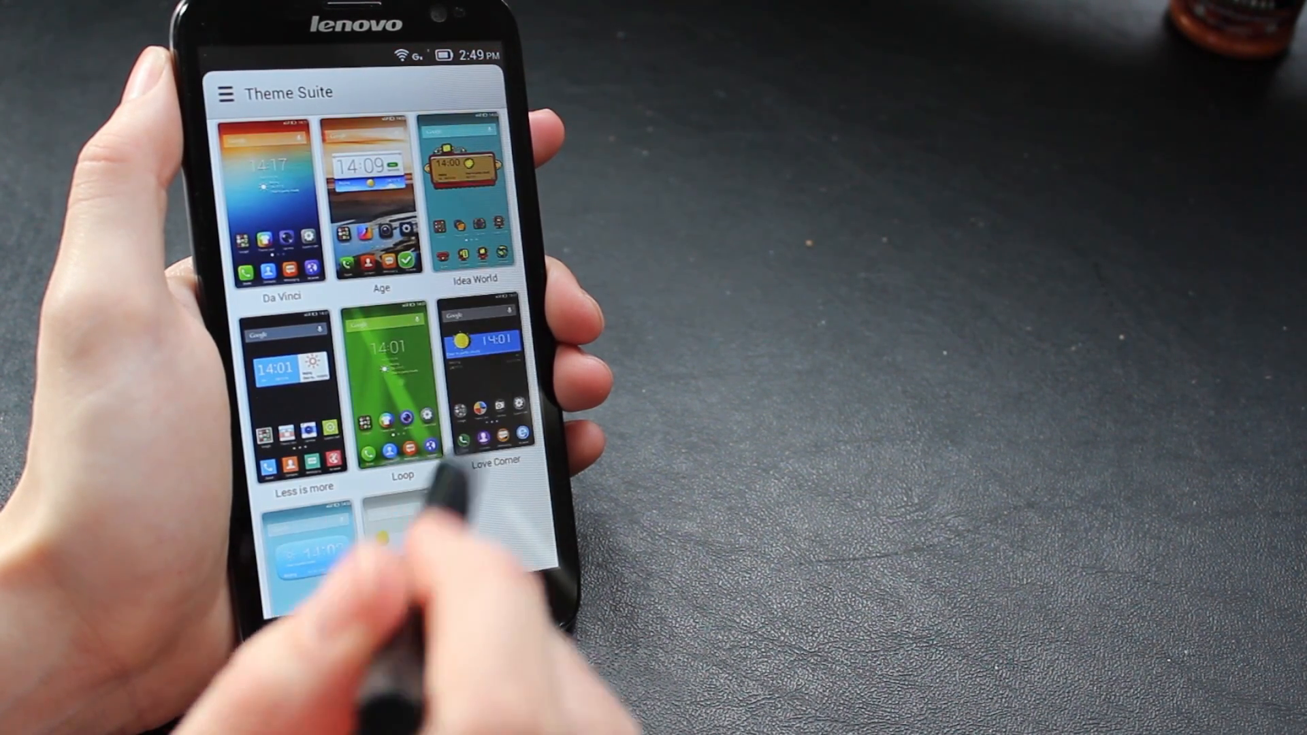
left_click(473, 200)
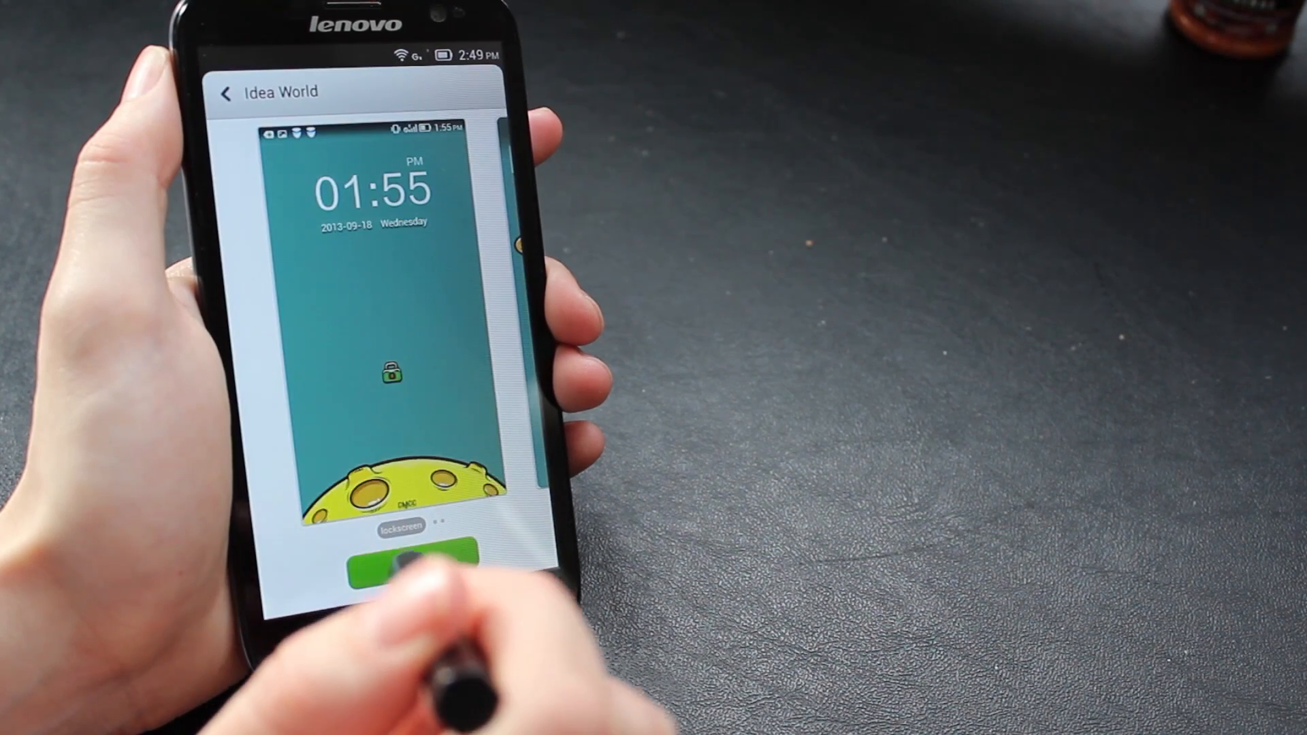
left_click(408, 566)
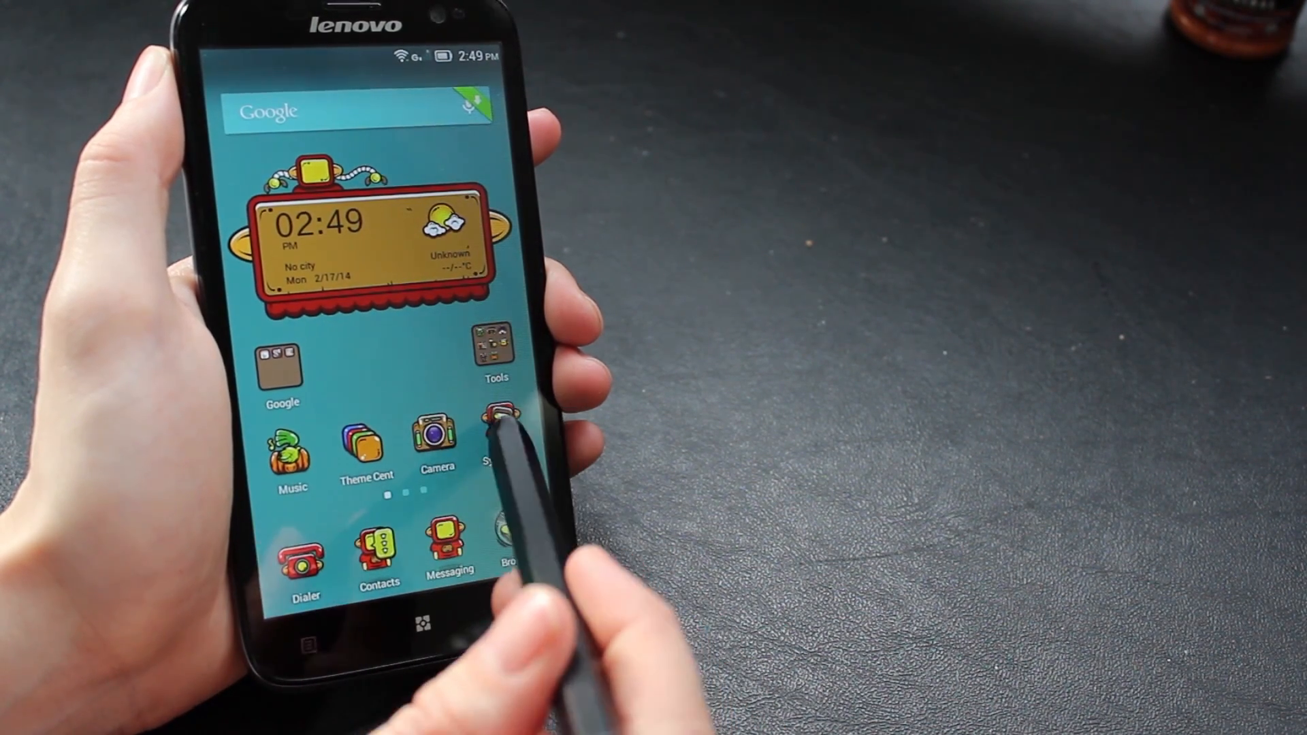
Step: View the themed home screen and its Tools folder with Calculator, Recorder and Clock
left_click(493, 349)
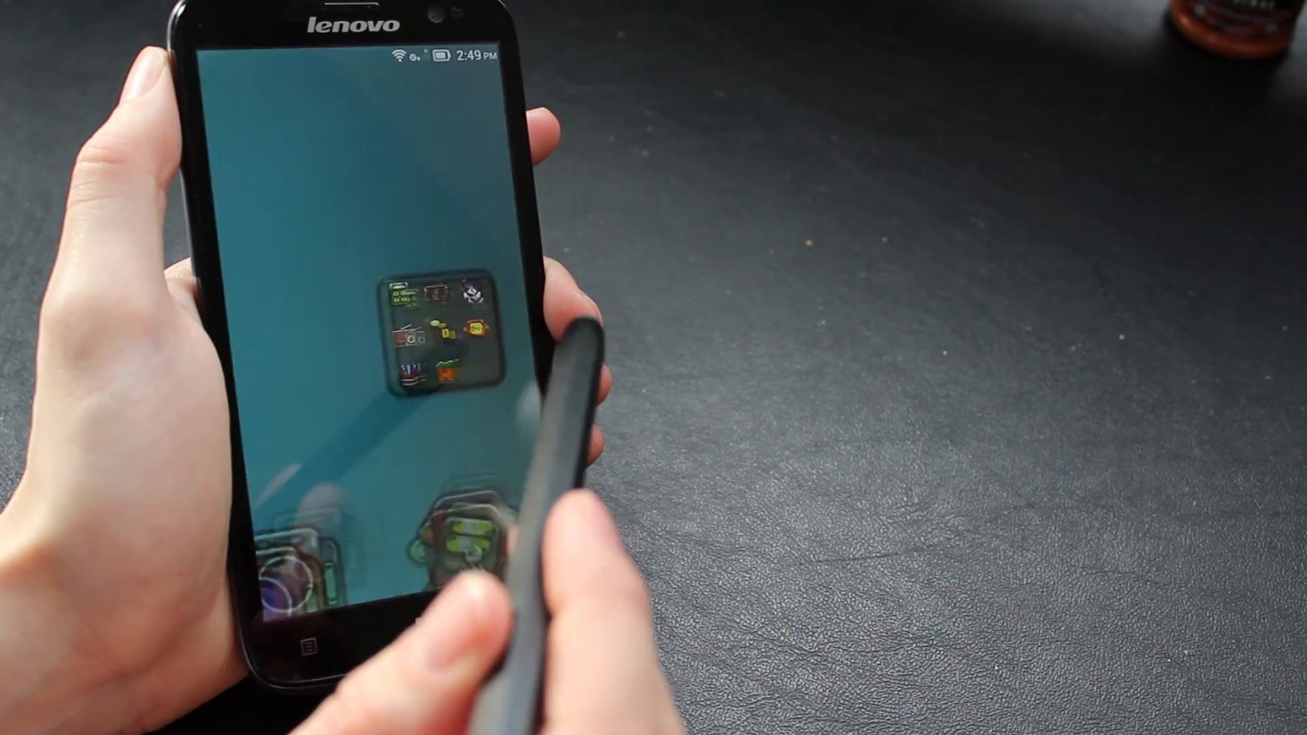
left_click(441, 334)
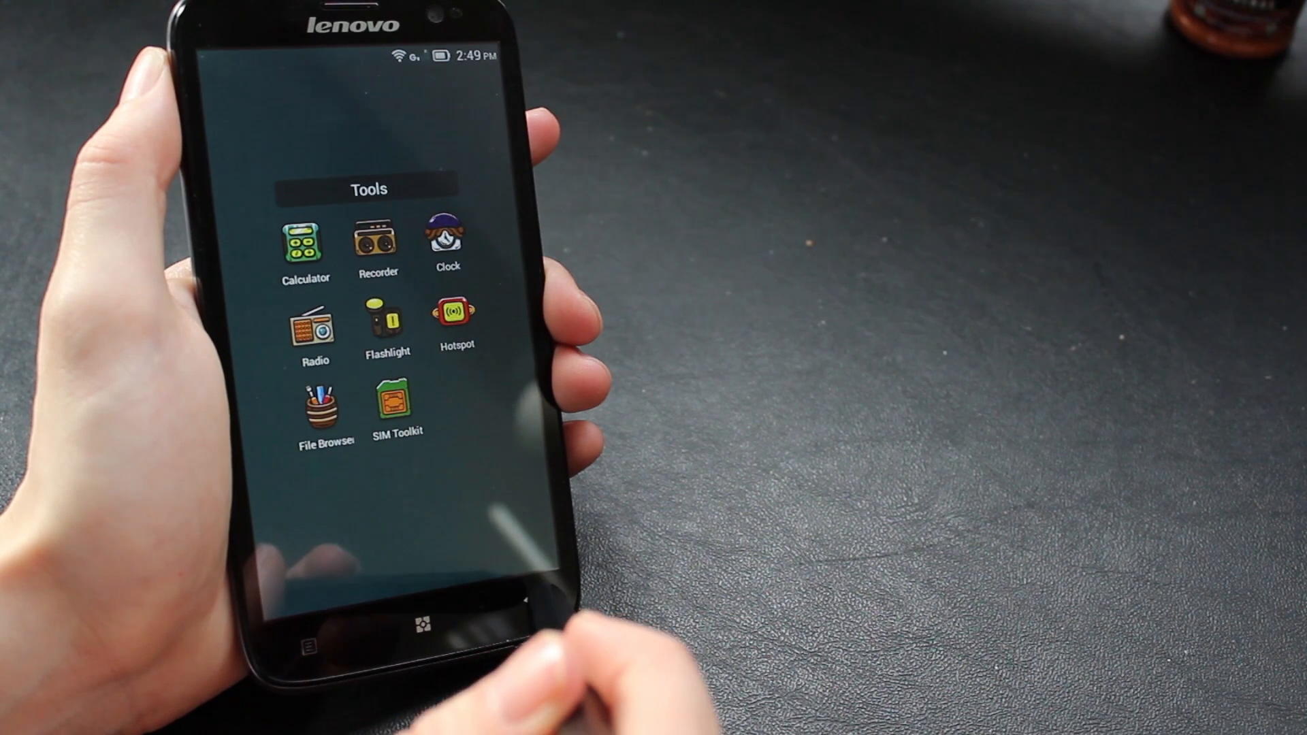